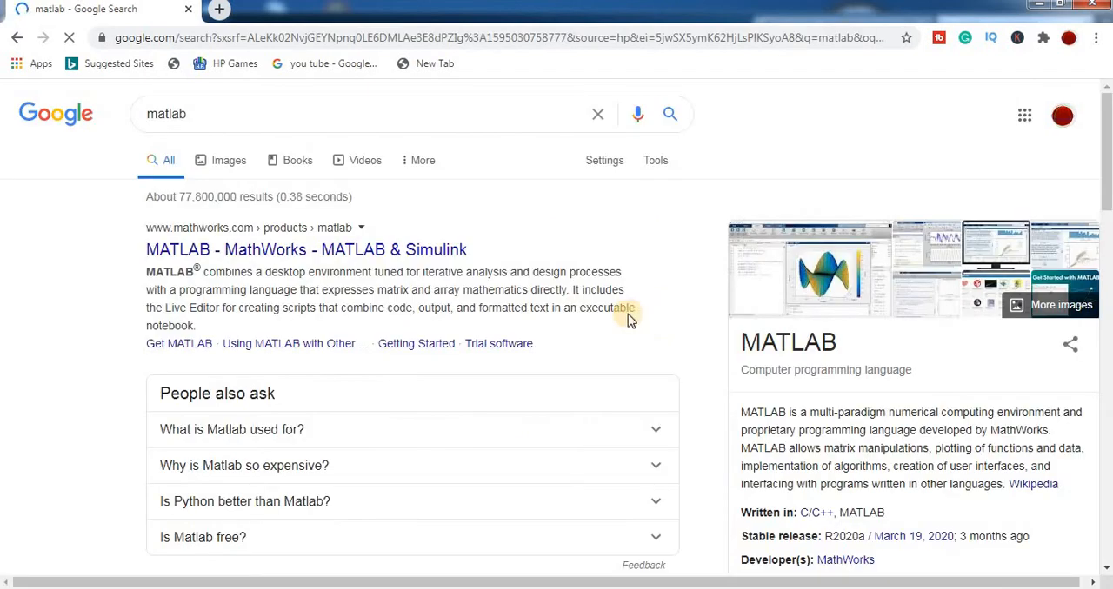
mouse_move(439, 250)
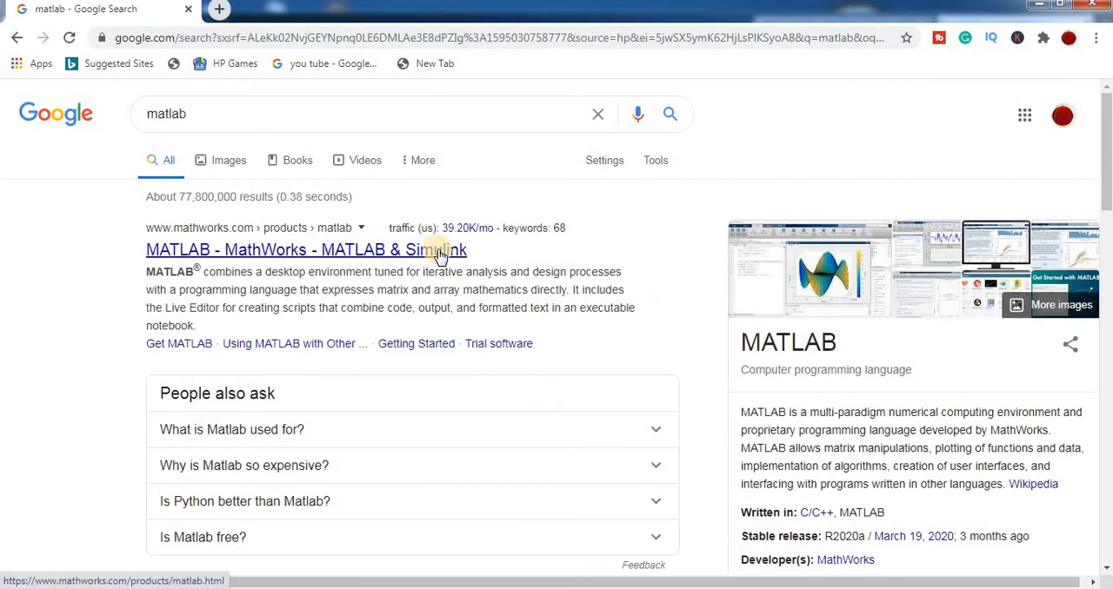
Step: Reach the MATLAB product page from the 'MATLAB - MathWorks' result, choosing the India (English) site
left_click(306, 250)
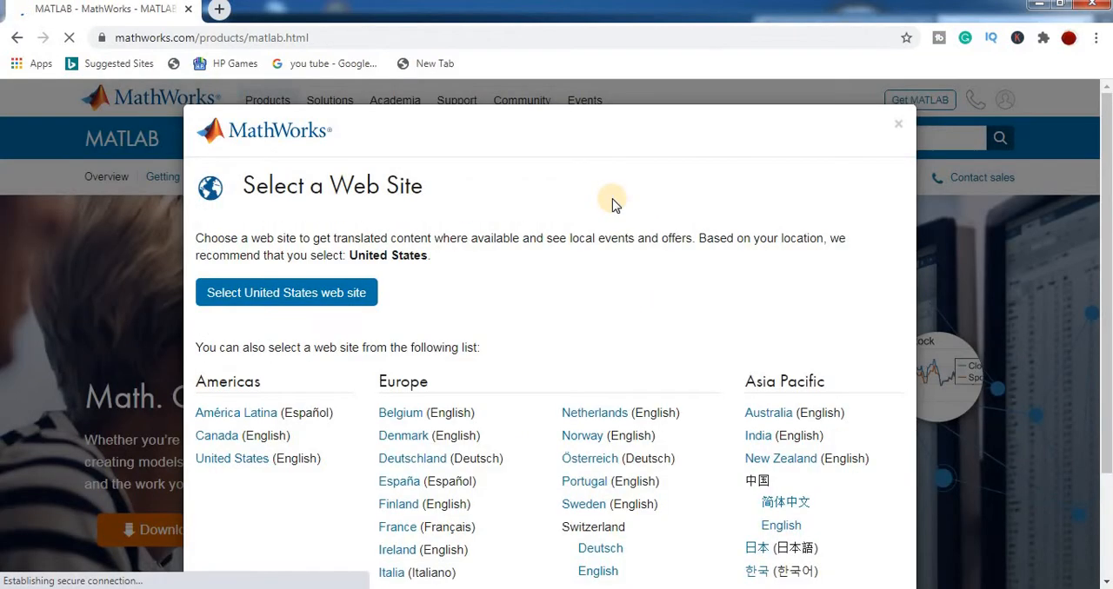
mouse_move(870, 252)
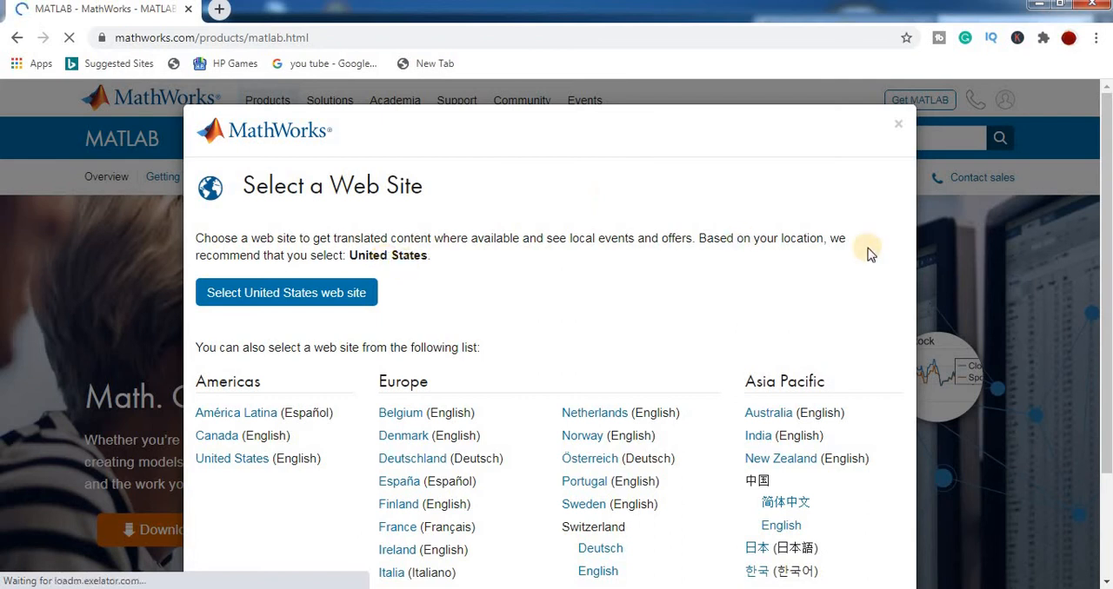
scroll("down", 3)
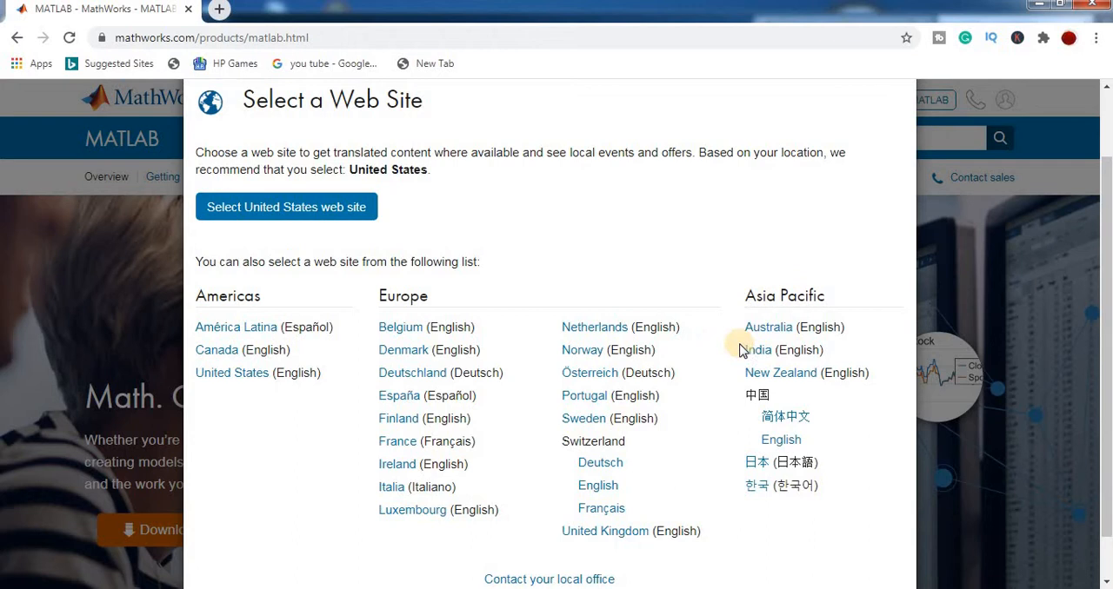
left_click(755, 349)
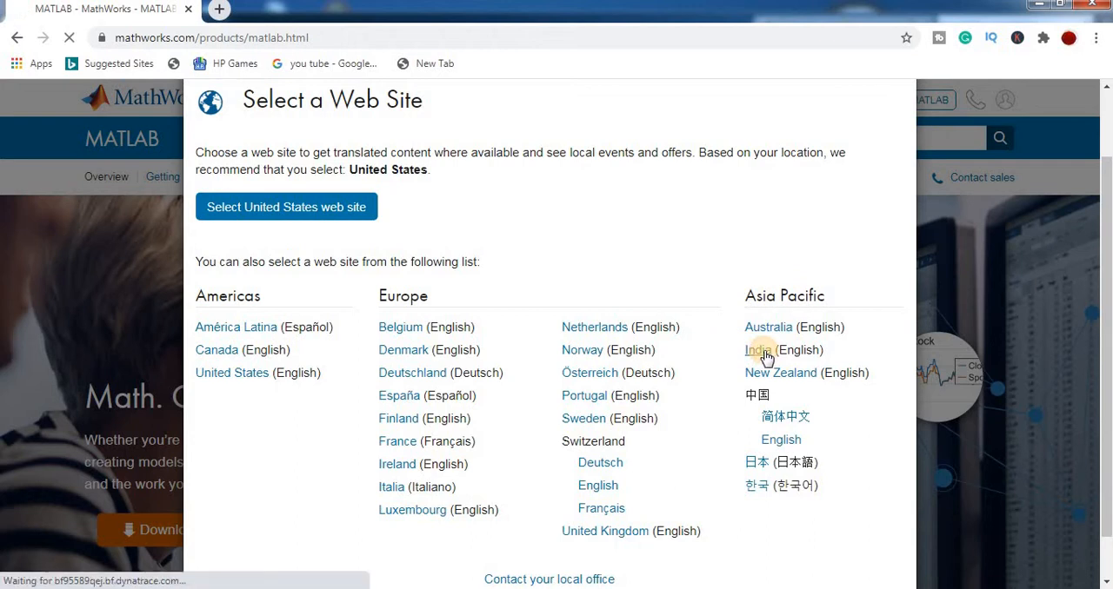
left_click(758, 350)
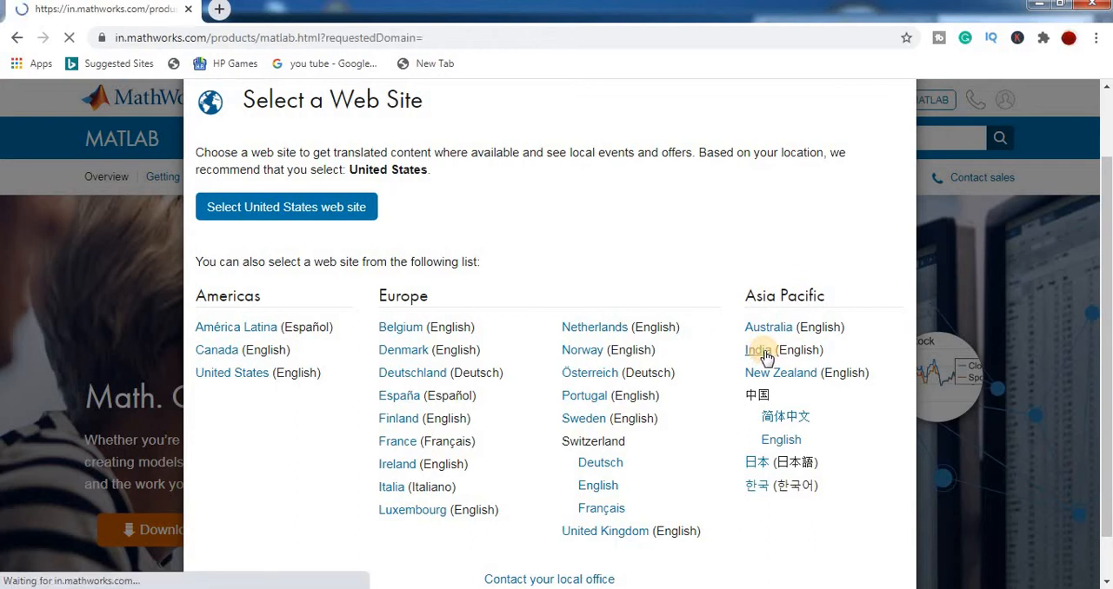
left_click(758, 350)
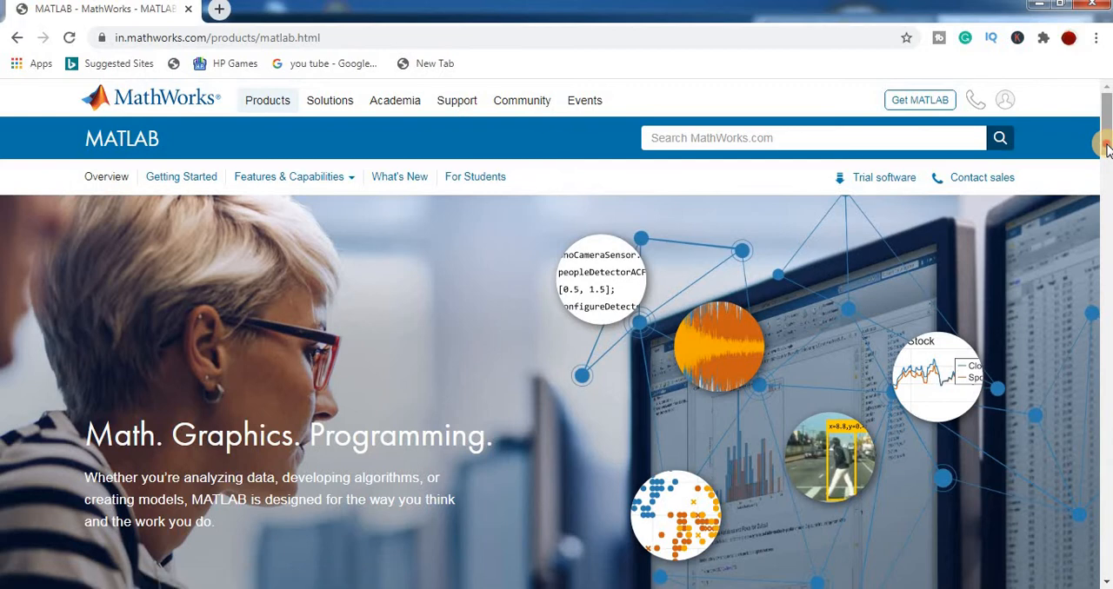
scroll("down", 3)
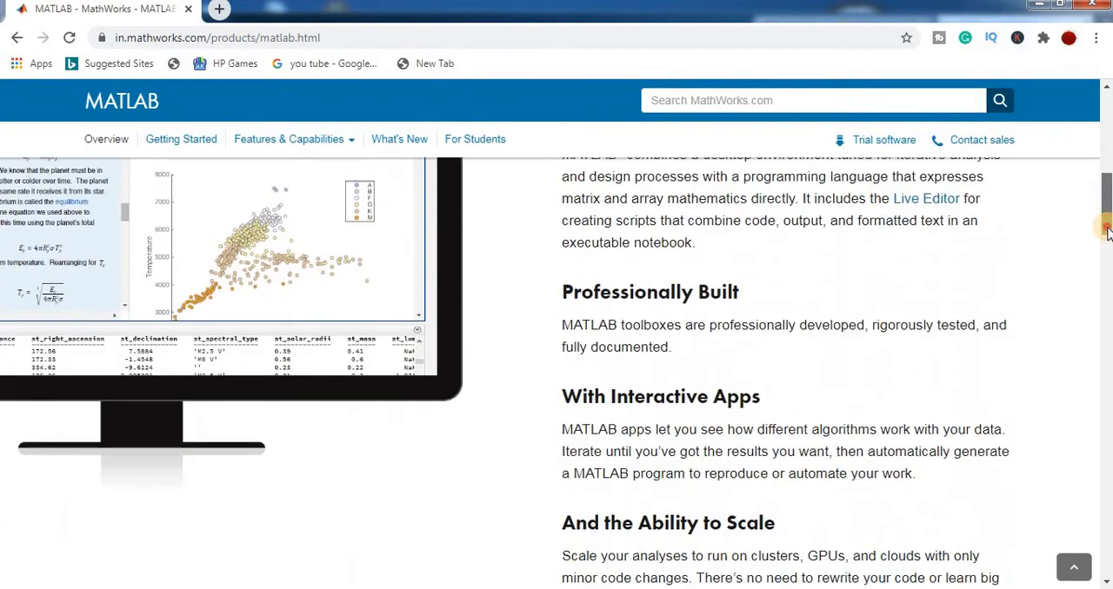
scroll("down", 3)
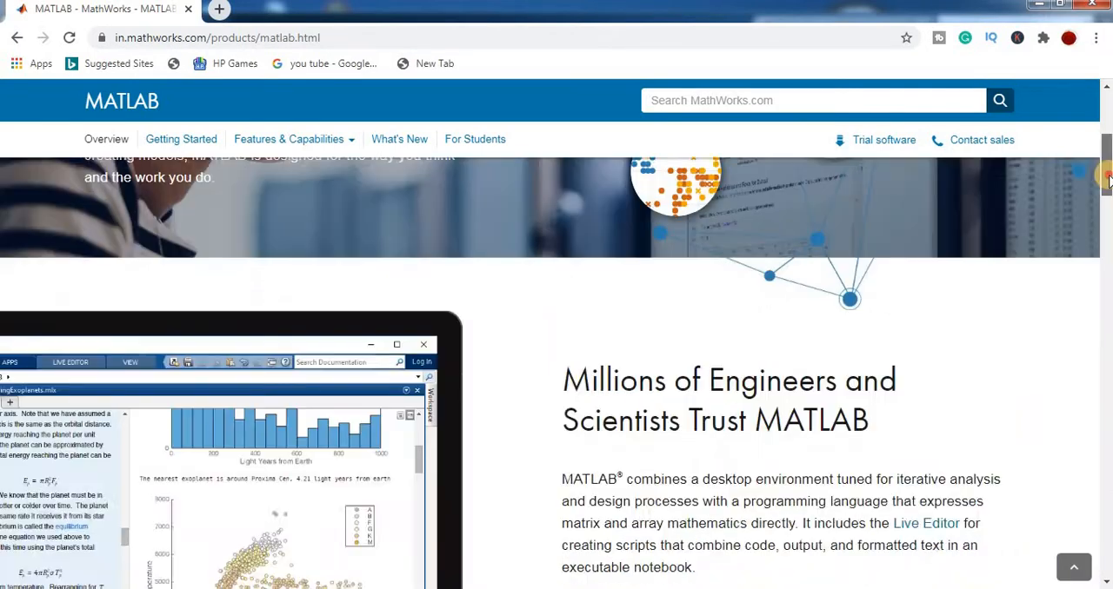
scroll("up", 3)
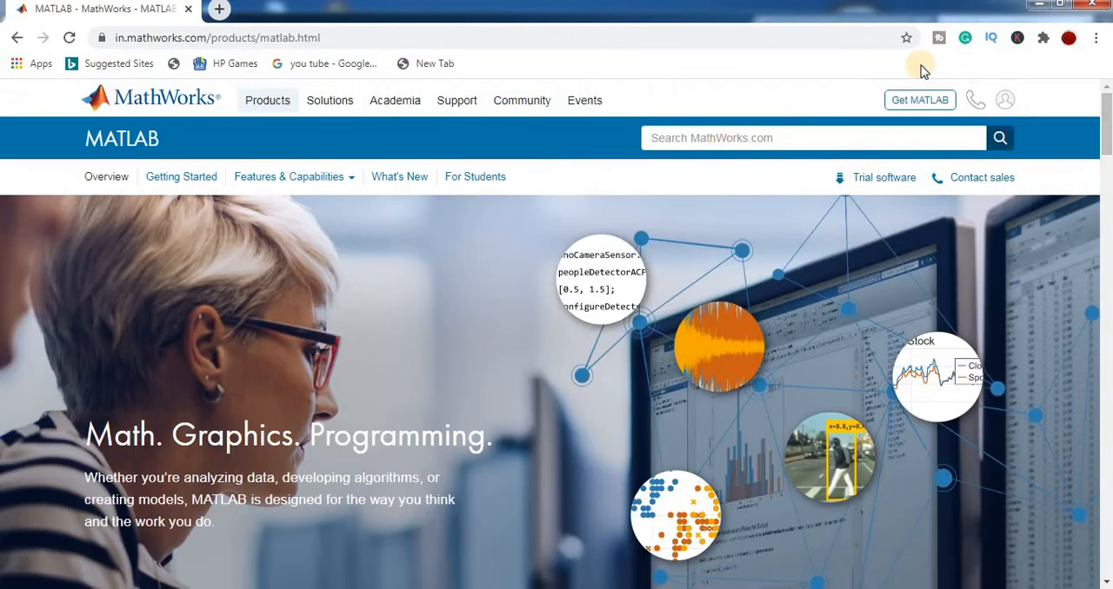
Step: Reach the Get MATLAB page and its Try MATLAB, Campus Software and Buy Now options
left_click(918, 99)
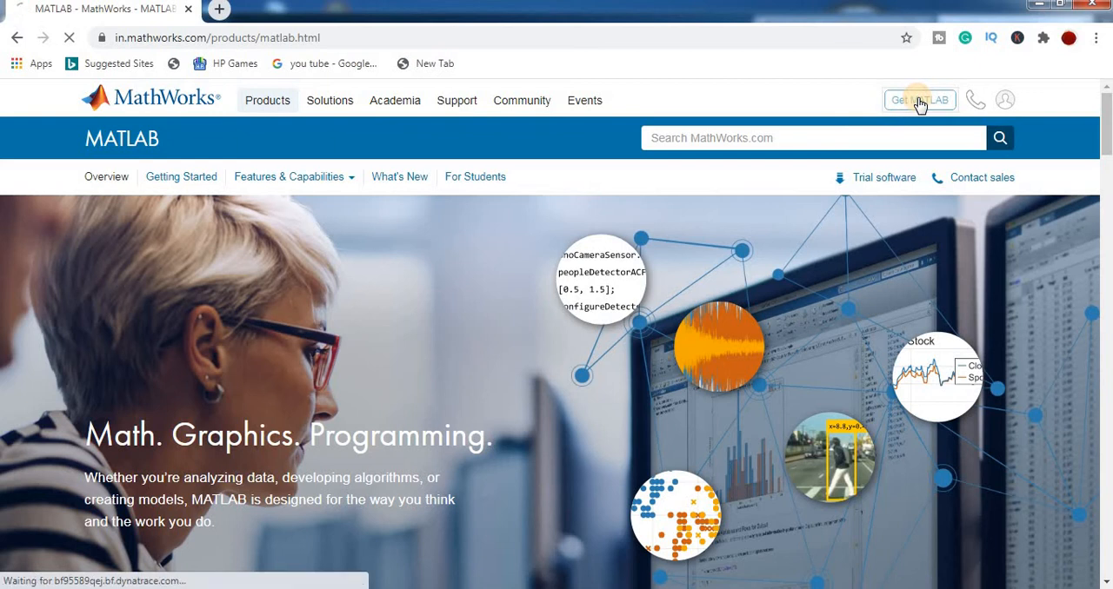
left_click(918, 99)
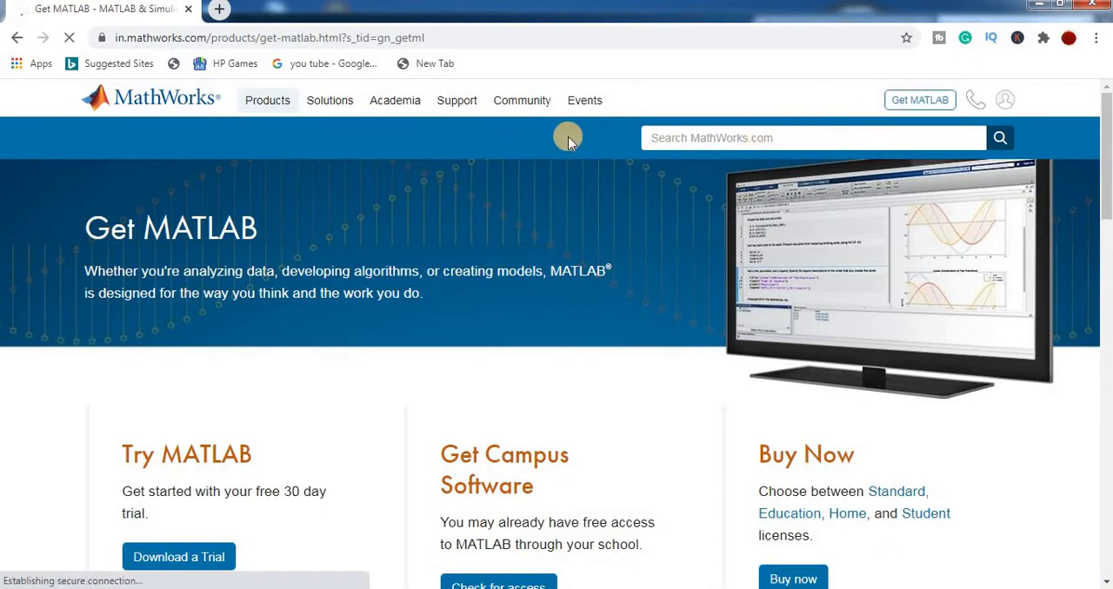
scroll("down", 3)
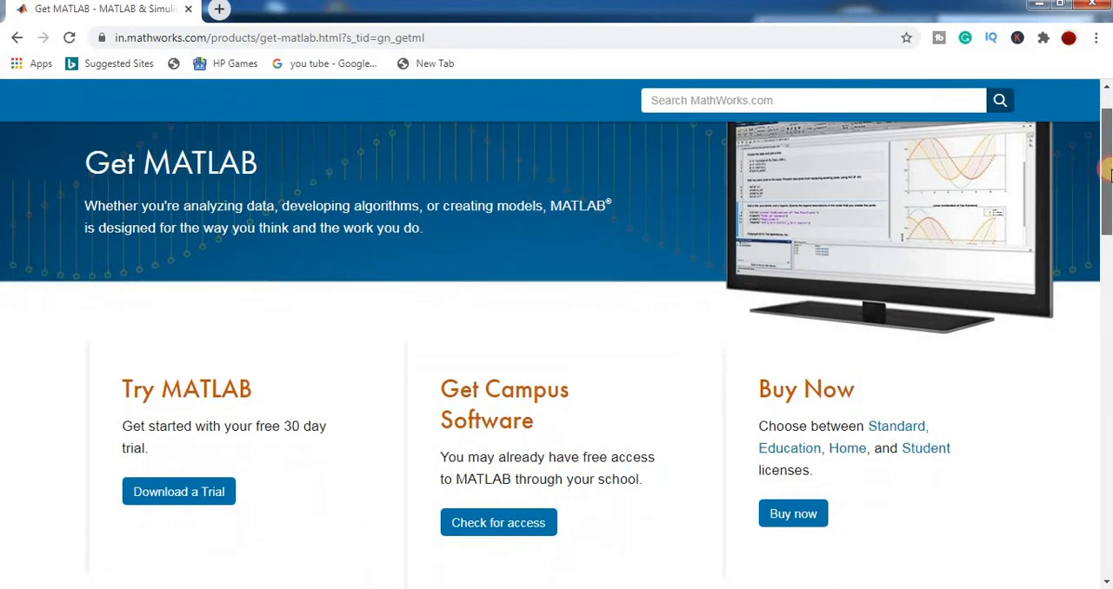
scroll("down", 3)
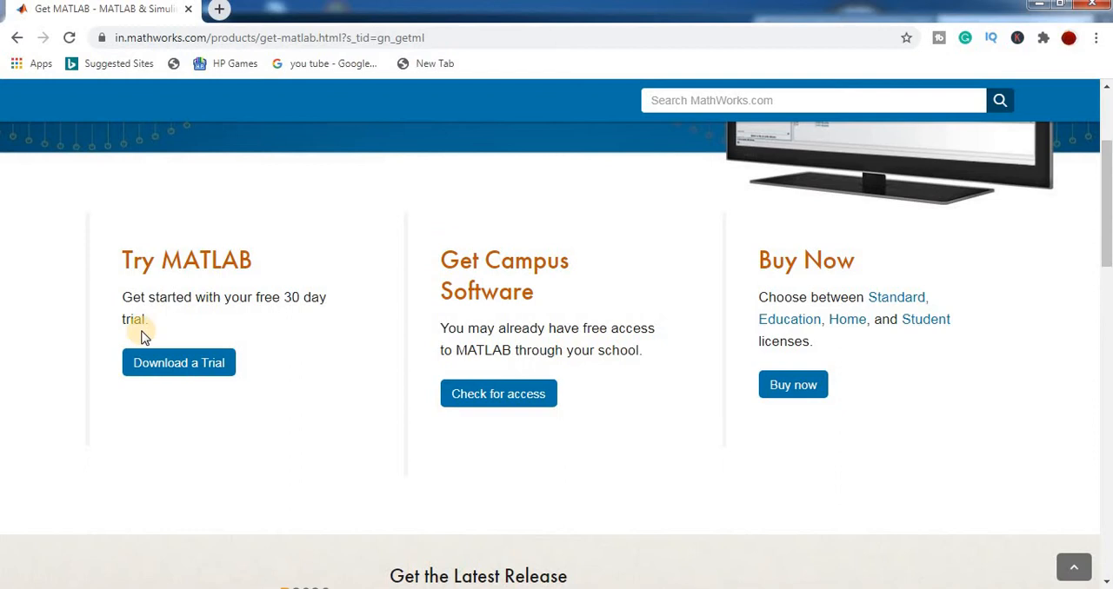
mouse_move(185, 339)
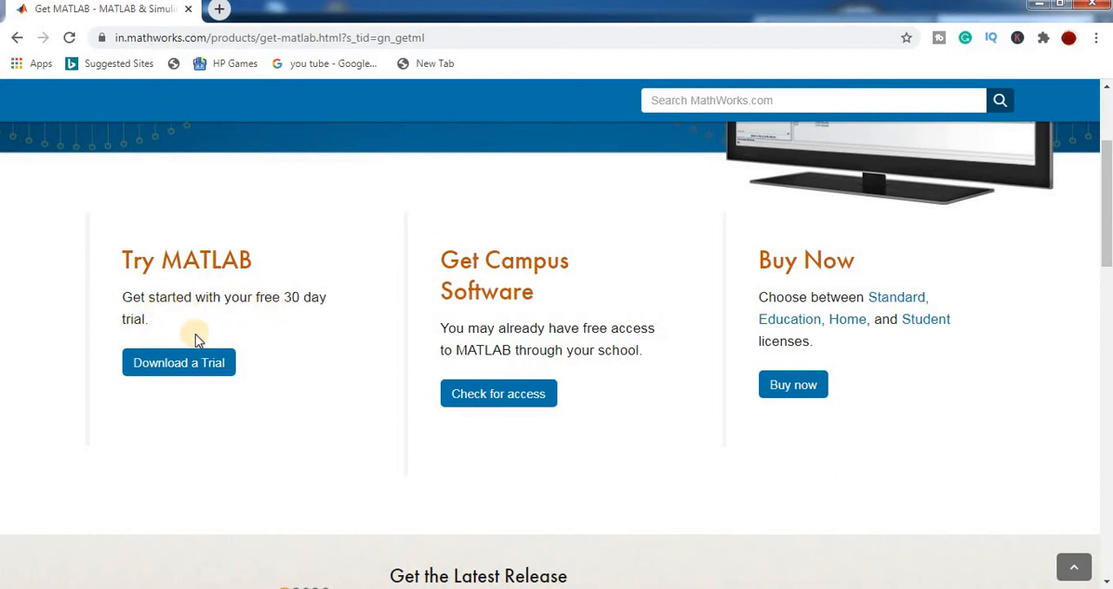
mouse_move(525, 265)
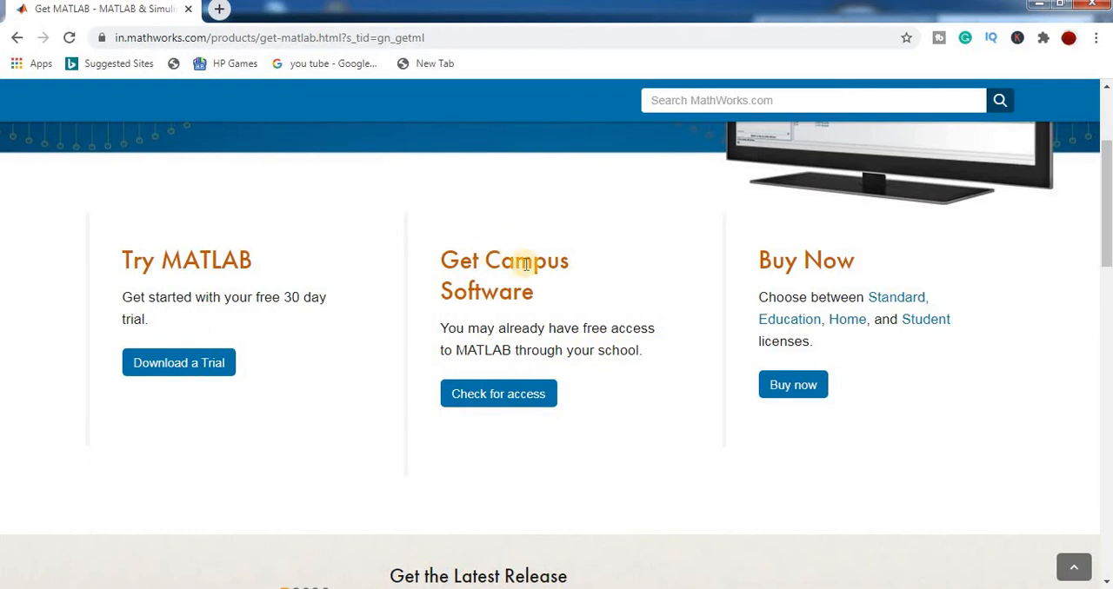
mouse_move(537, 316)
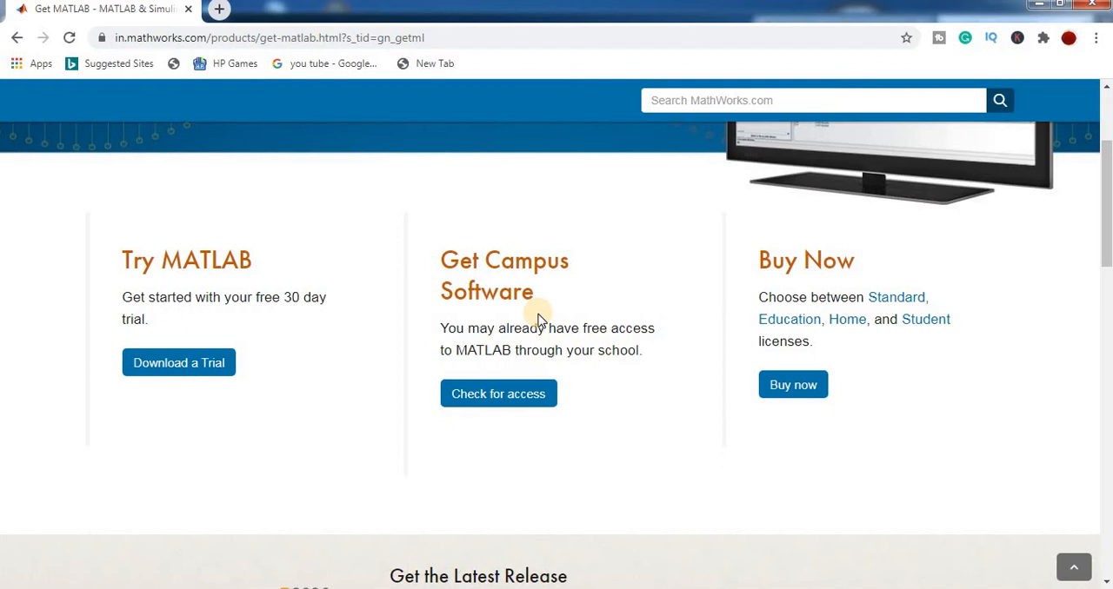
mouse_move(817, 292)
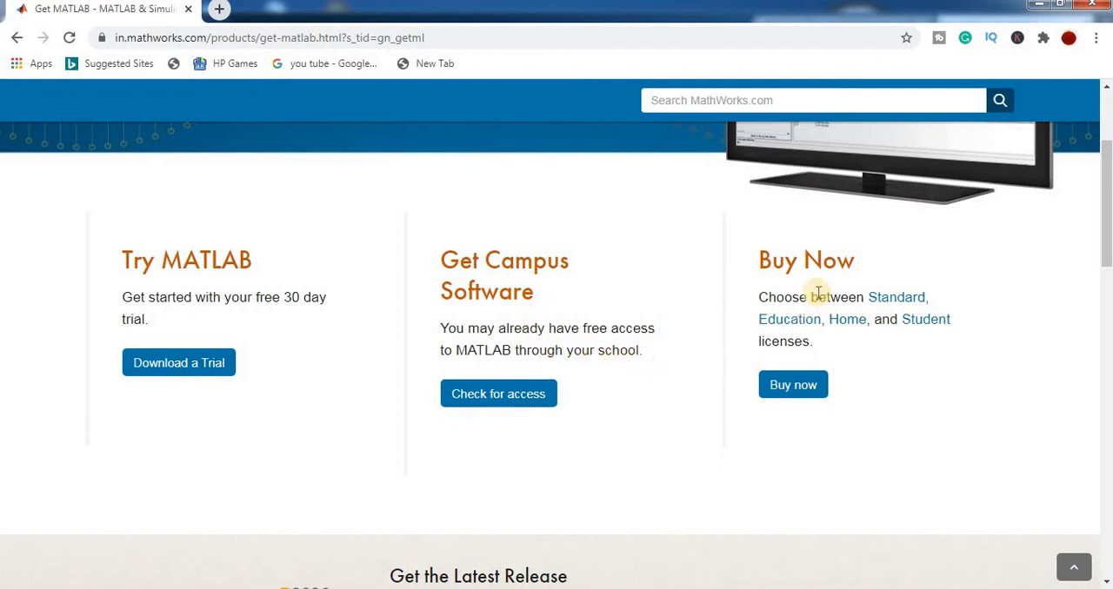
mouse_move(793, 386)
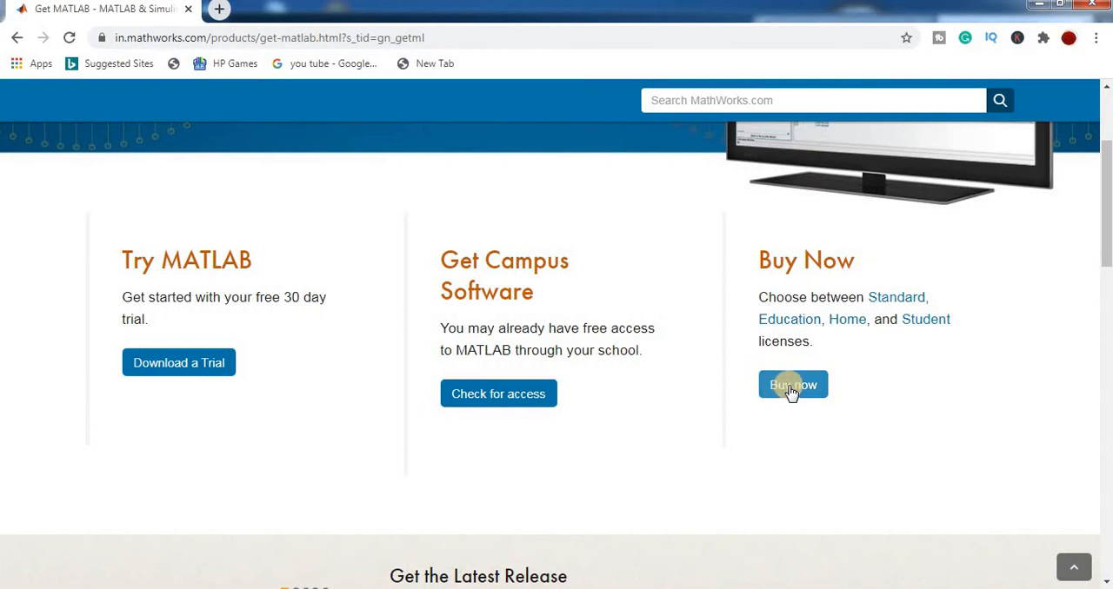
Step: Show Pricing and Licensing, checking Education prices and then the USD 95 Home license
left_click(792, 386)
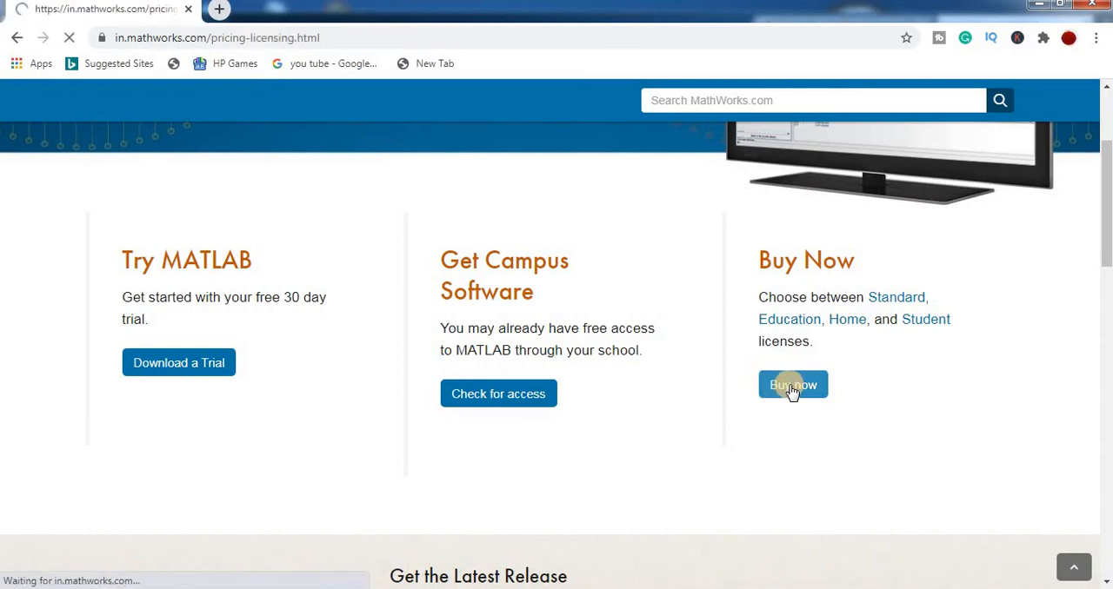
left_click(793, 386)
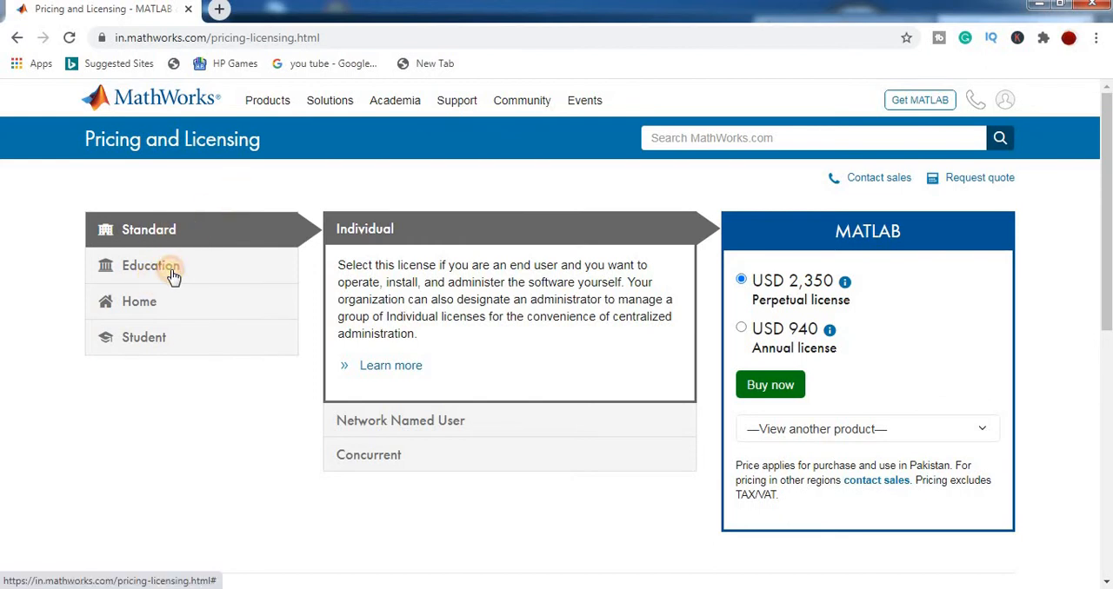
left_click(149, 265)
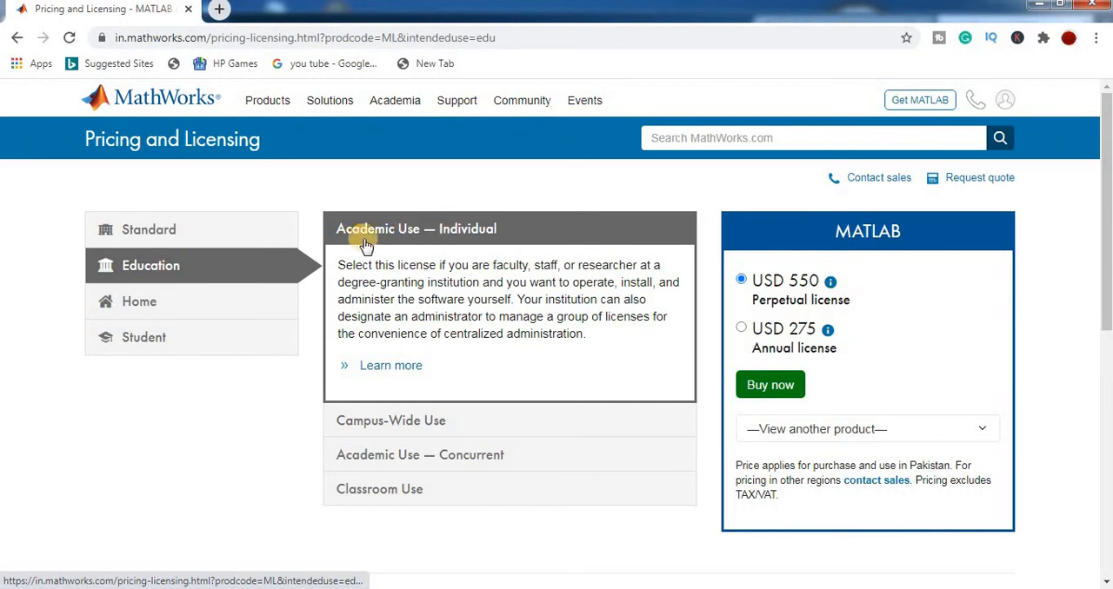
mouse_move(215, 313)
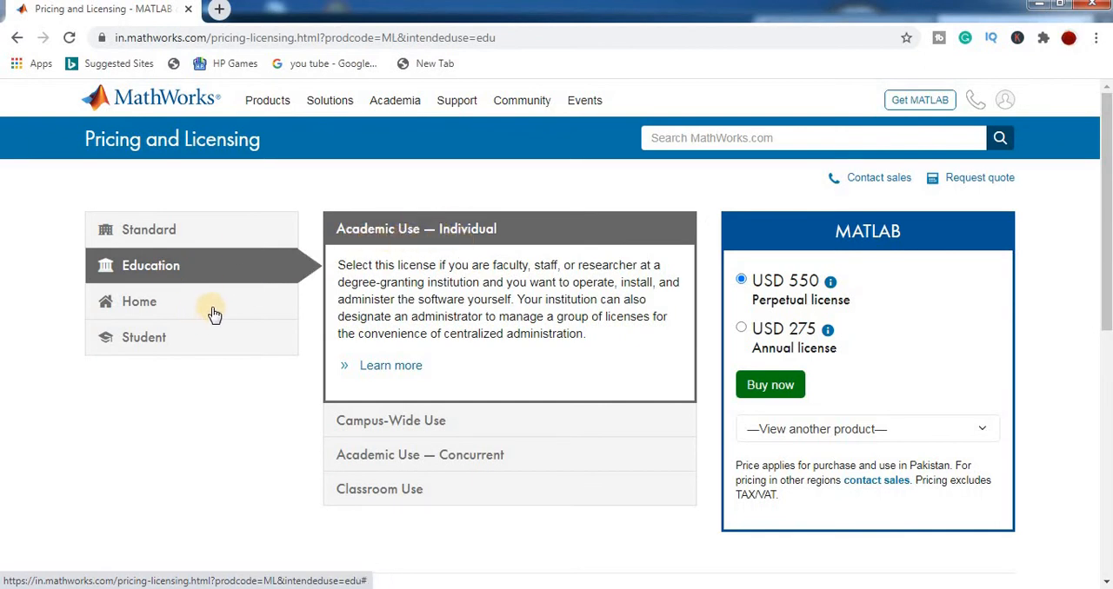
left_click(139, 302)
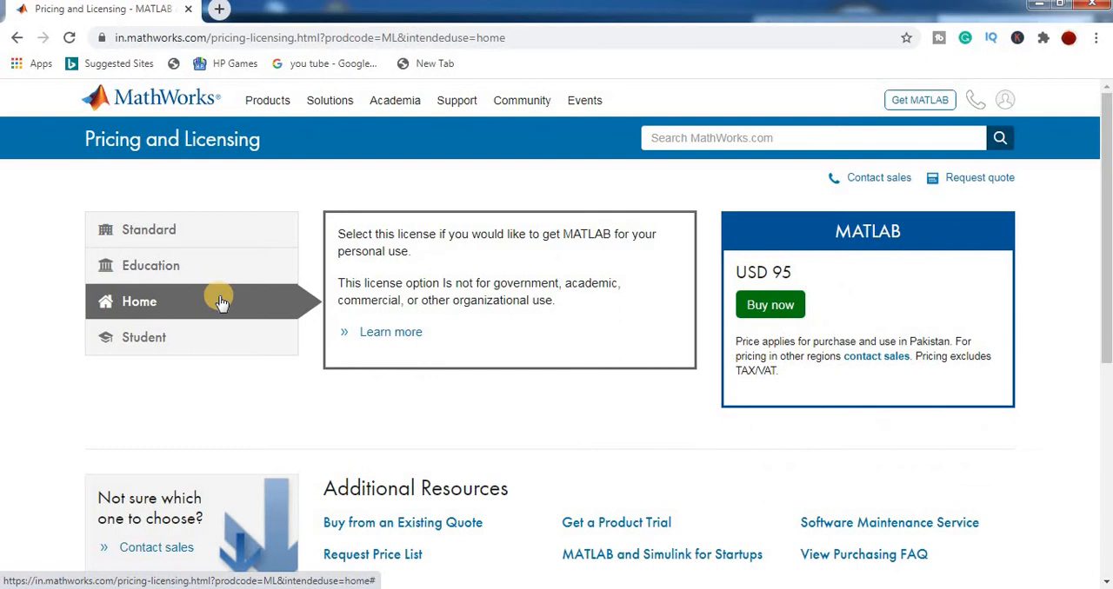
mouse_move(539, 250)
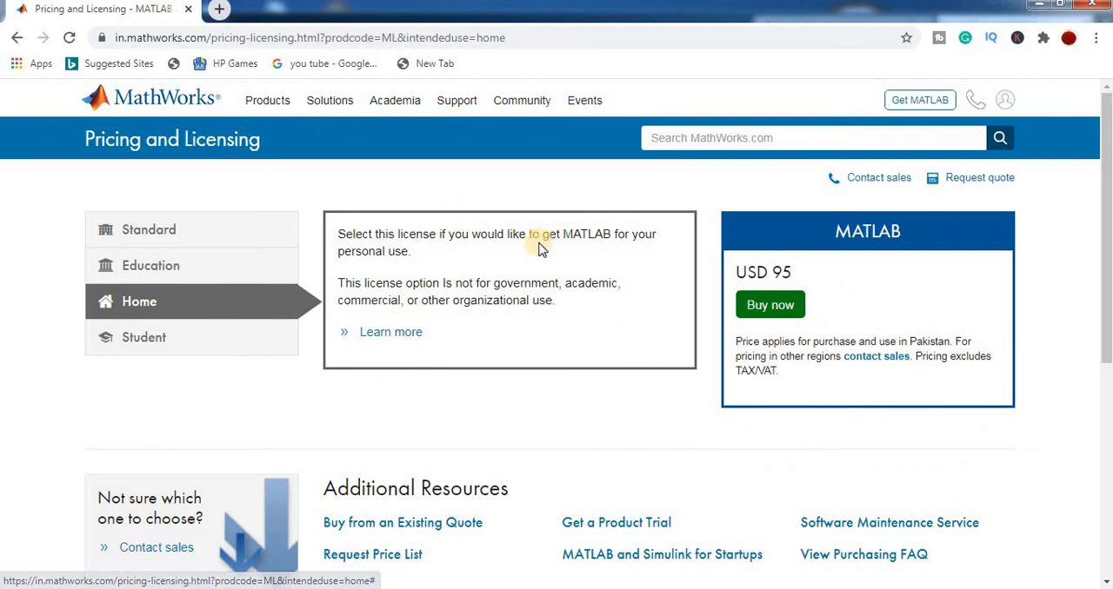
mouse_move(426, 264)
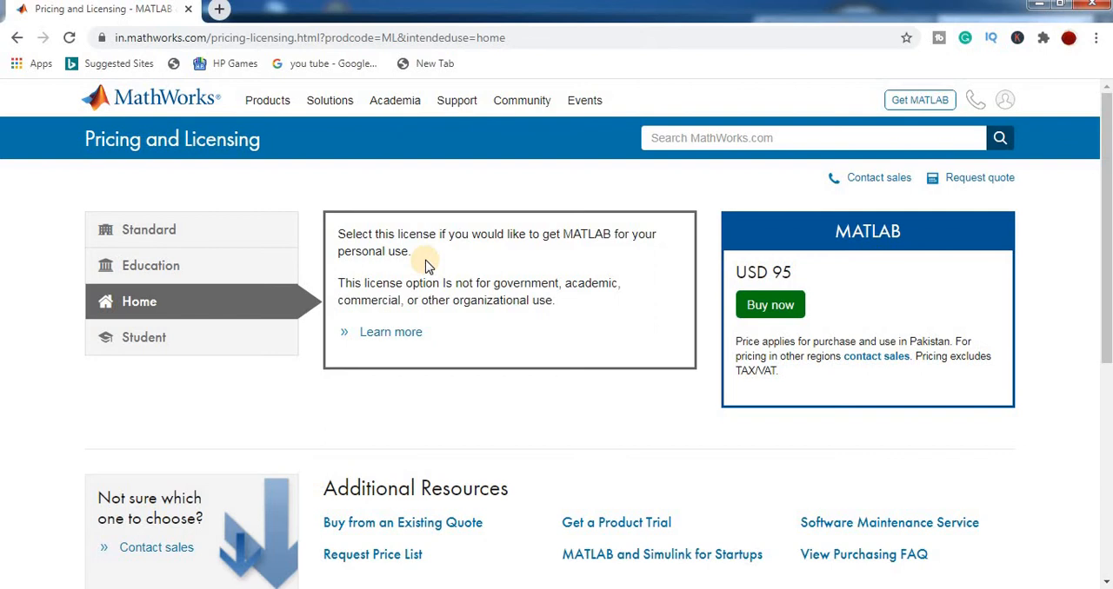
mouse_move(818, 274)
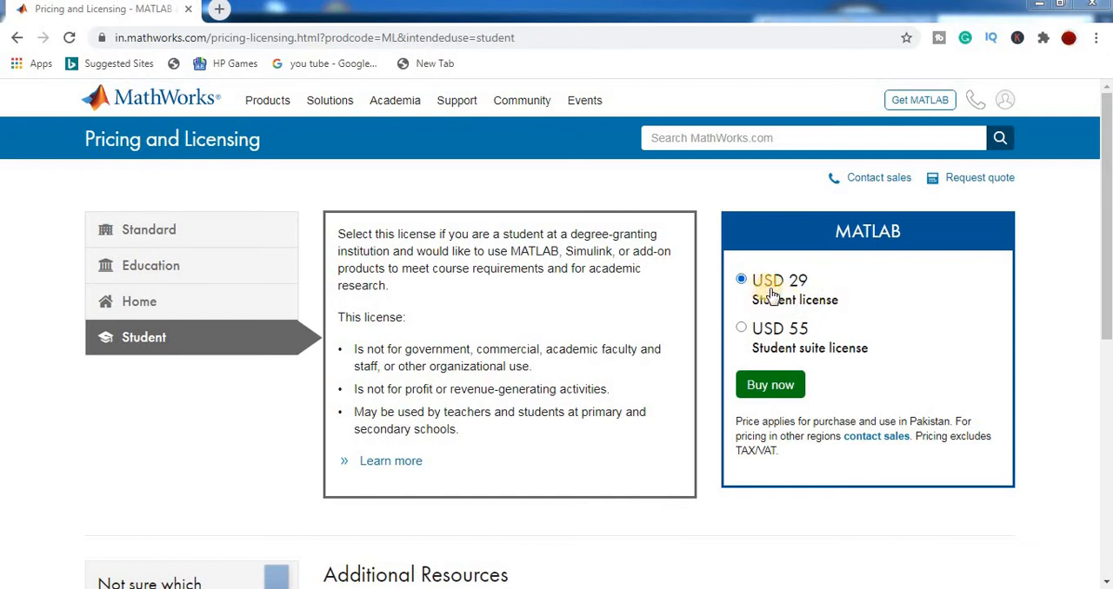
mouse_move(813, 300)
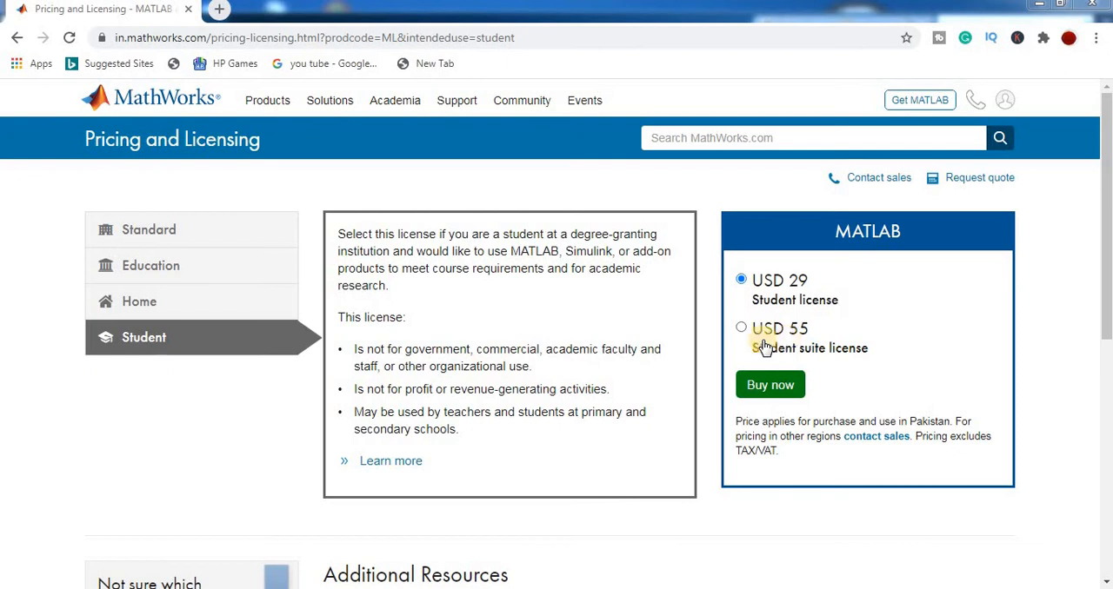
mouse_move(768, 386)
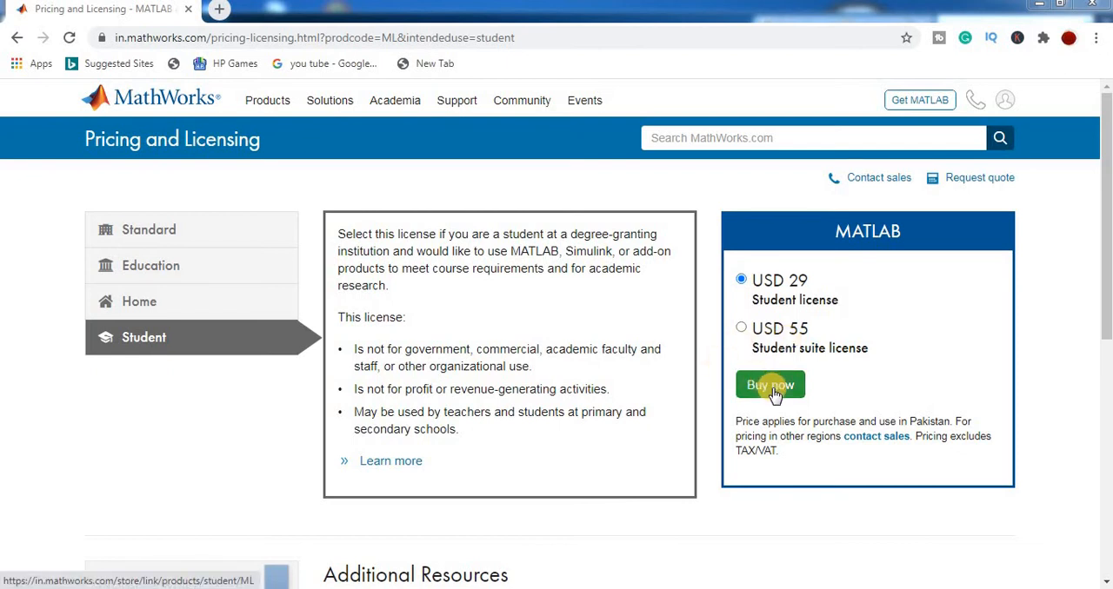
mouse_move(251, 434)
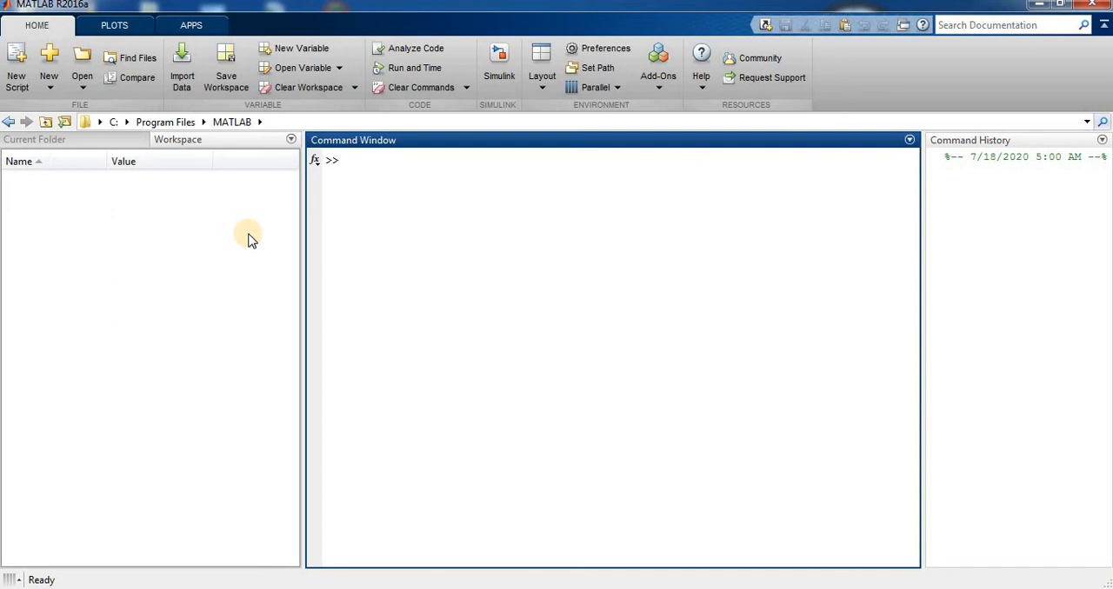
mouse_move(478, 141)
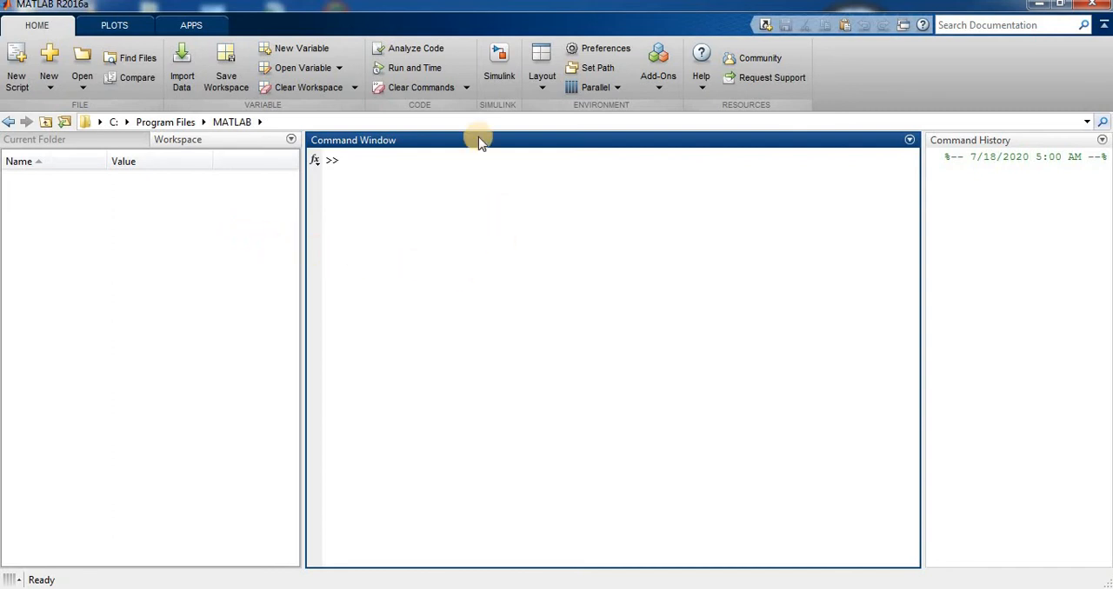
mouse_move(469, 146)
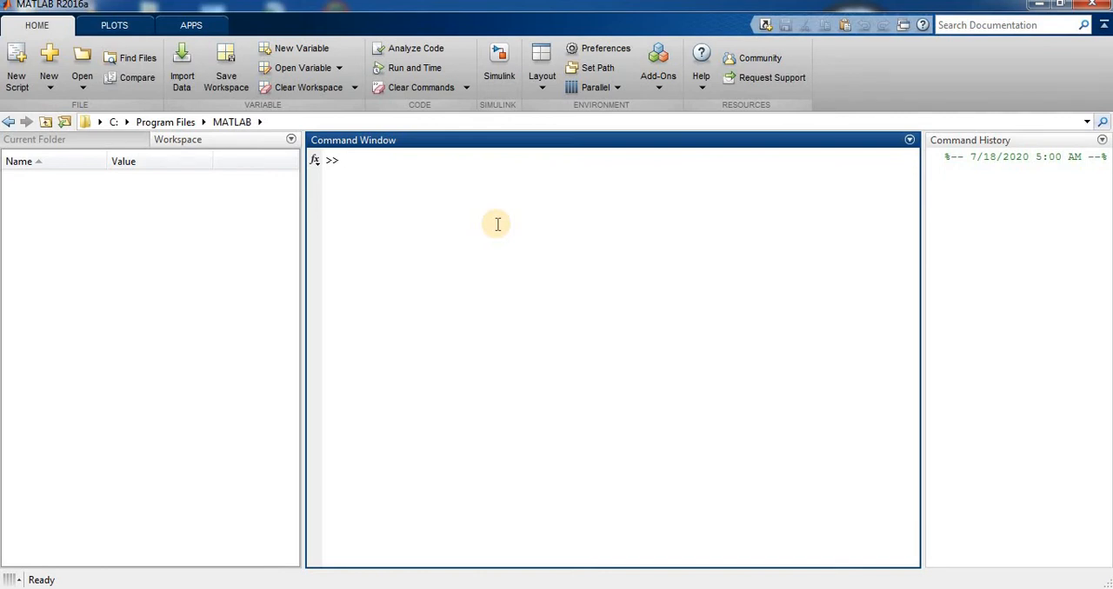
Step: Activate the >> prompt in the empty MATLAB R2016a Command Window
left_click(344, 160)
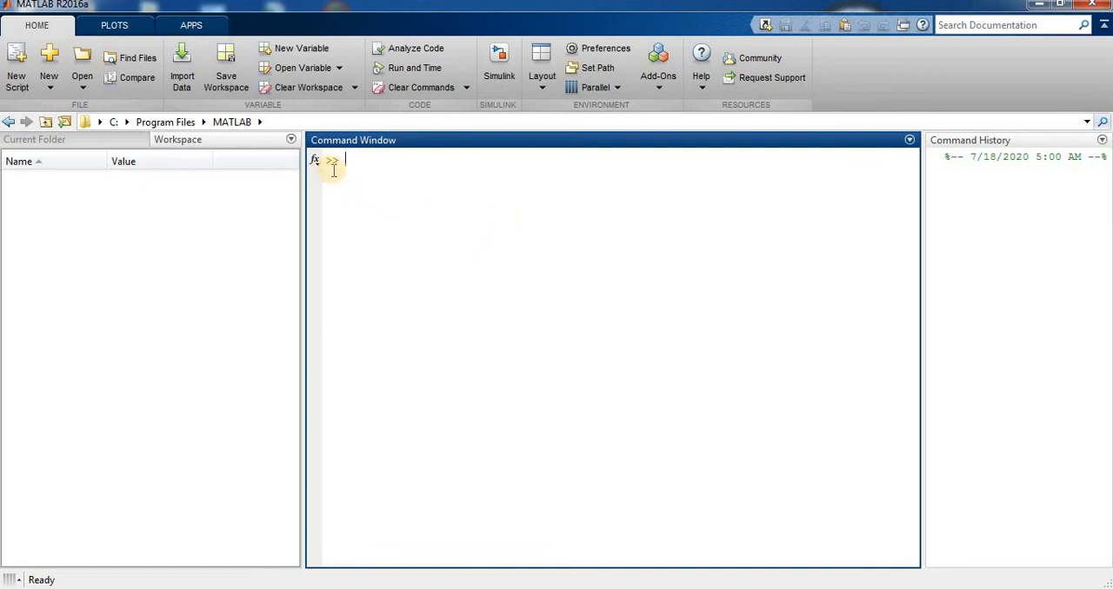
mouse_move(306, 161)
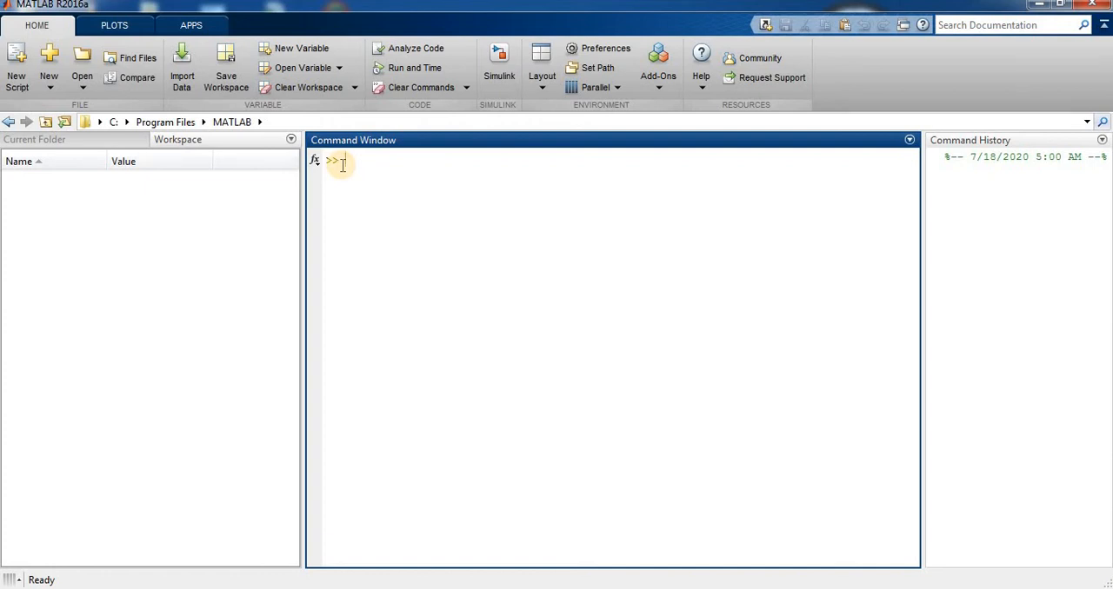
Step: Evaluate 3+2, 3-2 and 1/2 (answers 5, 1, 0.5000), discarding a stray 2 to leave the prompt empty
type("3+")
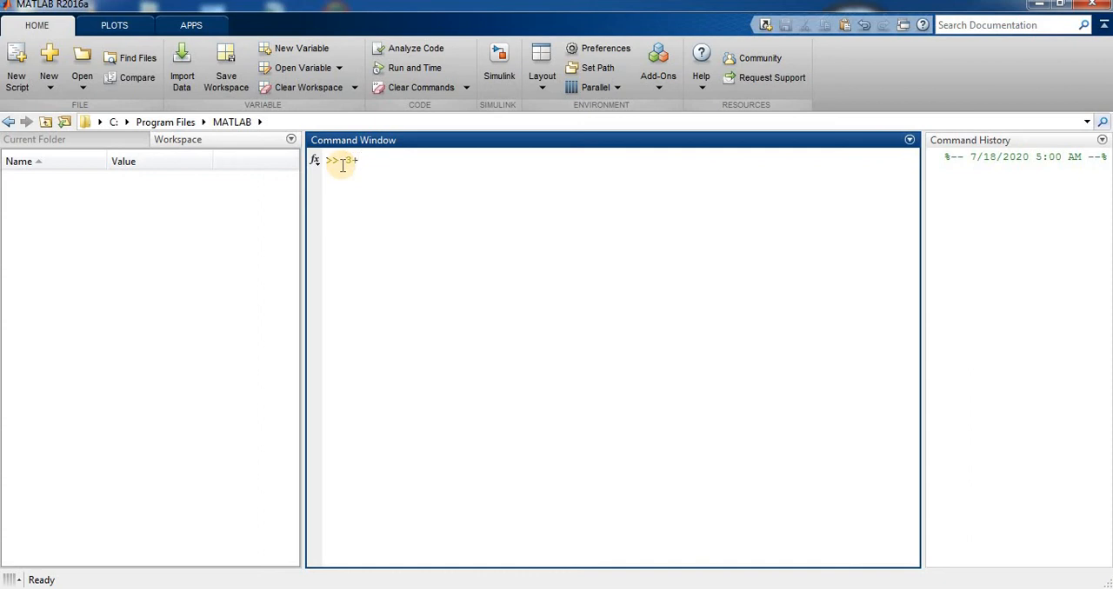
type("2")
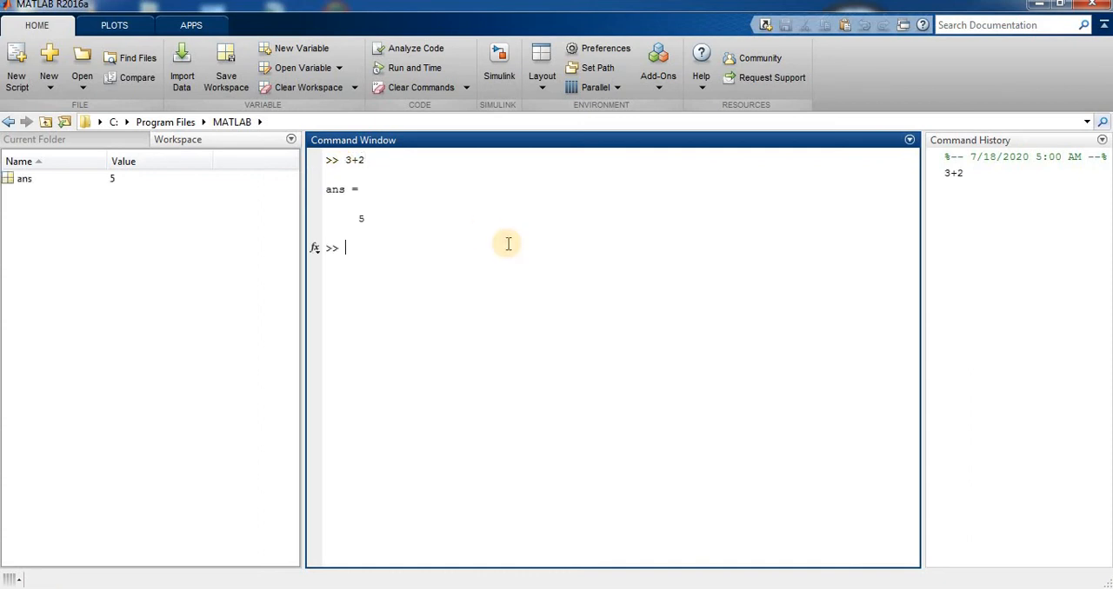
mouse_move(427, 226)
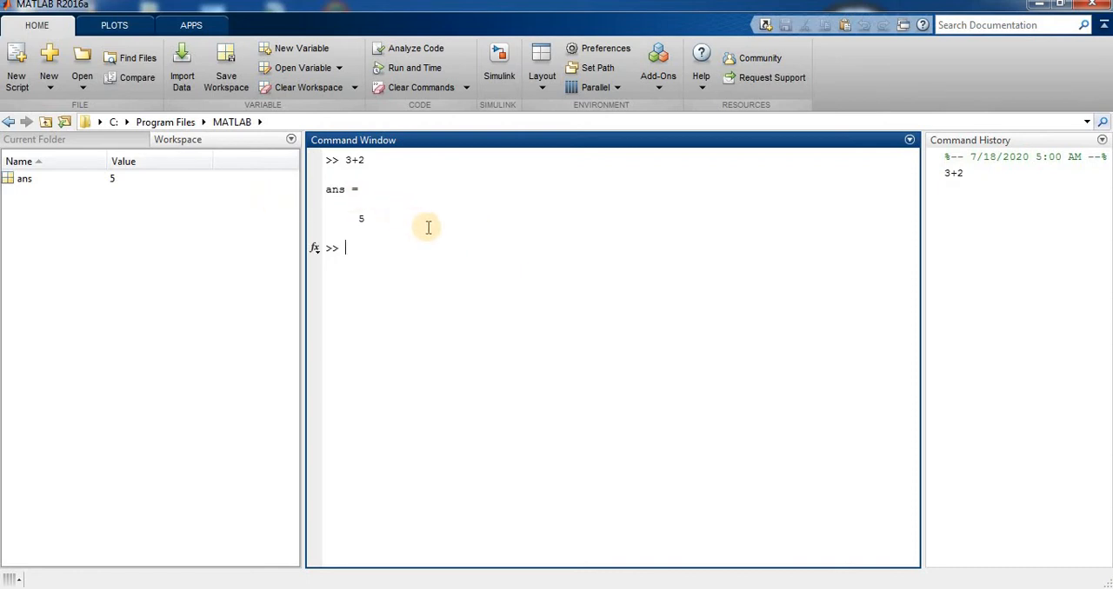
type("3-2")
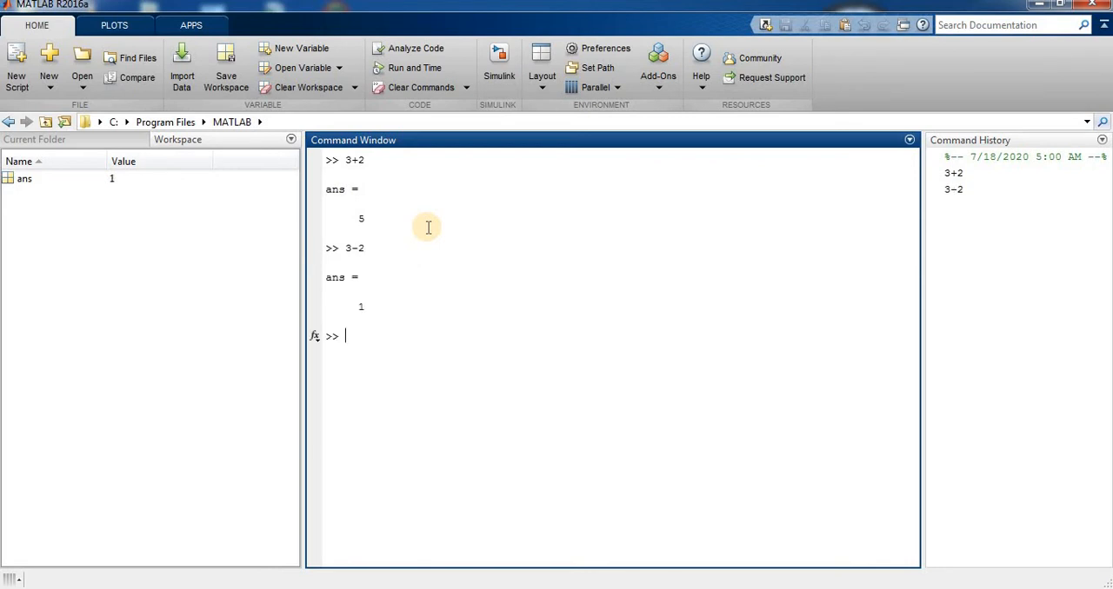
type("1/")
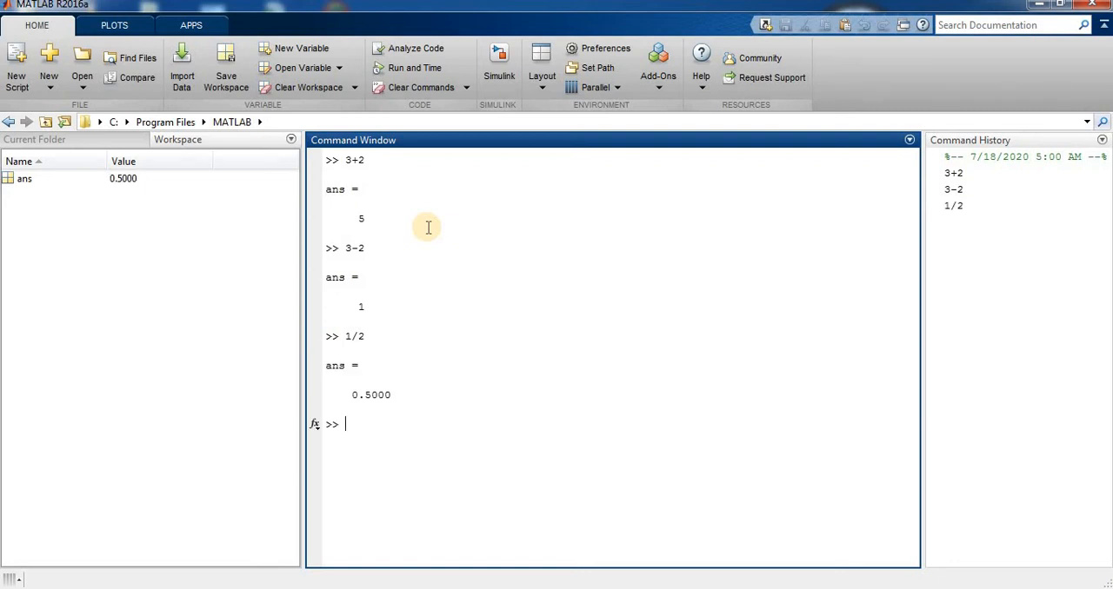
type("2")
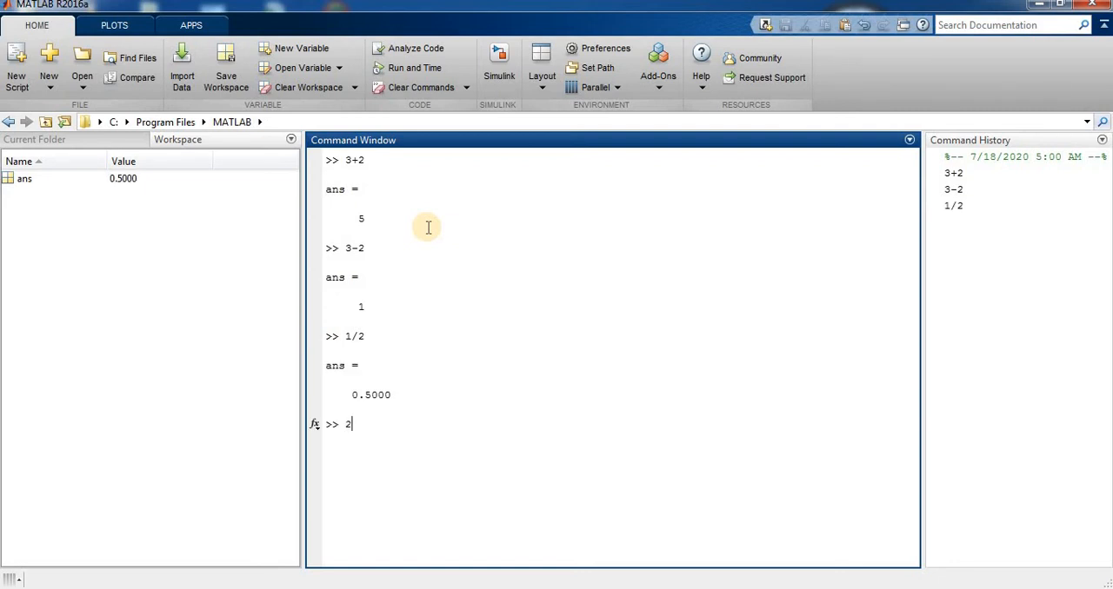
key("Backspace")
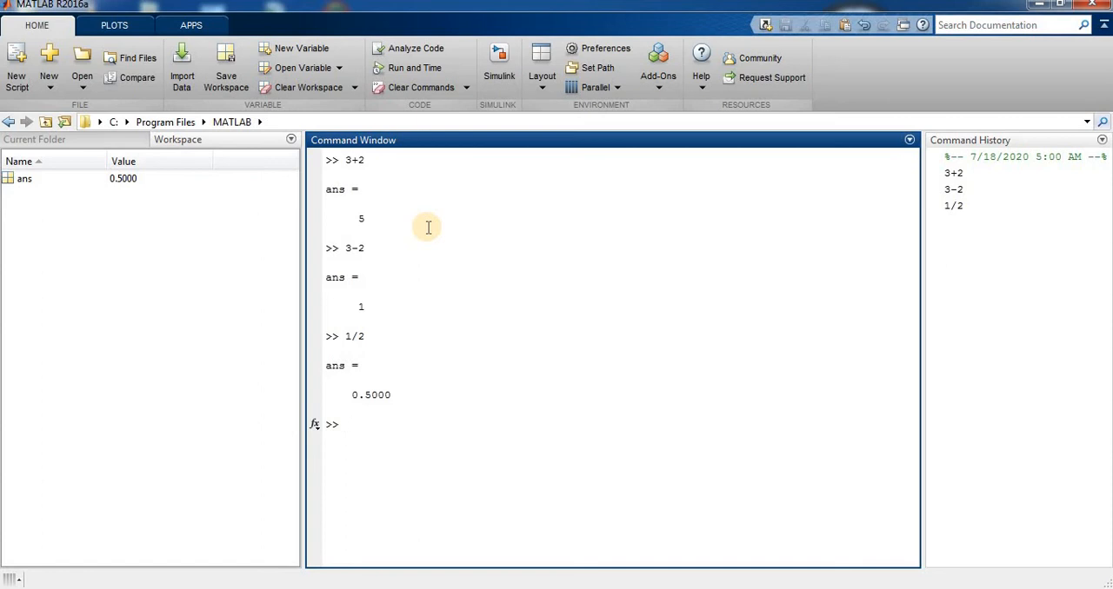
type("2")
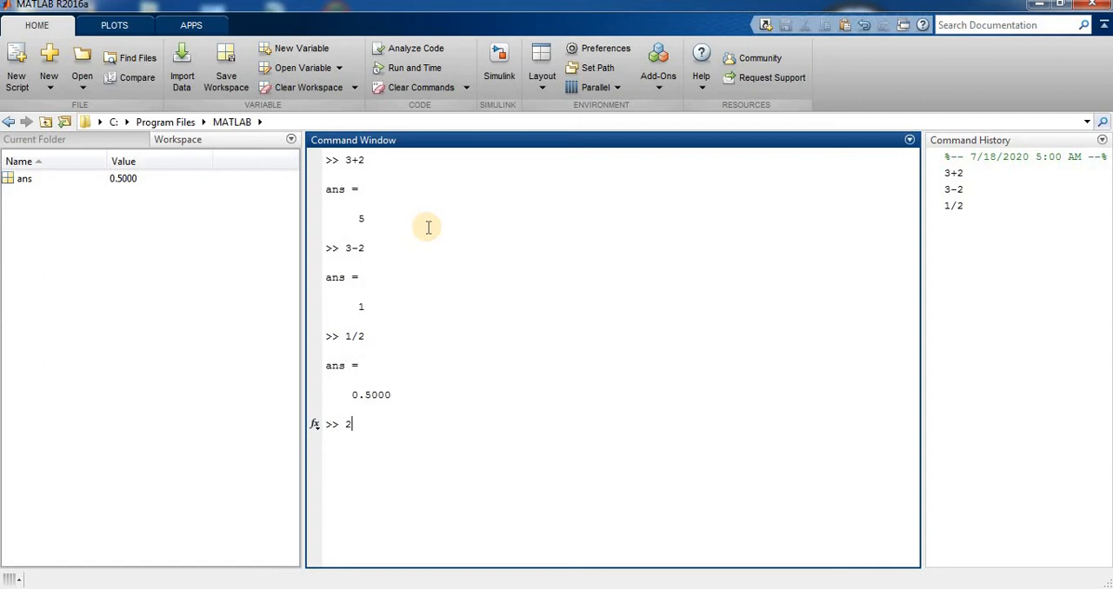
key("Backspace")
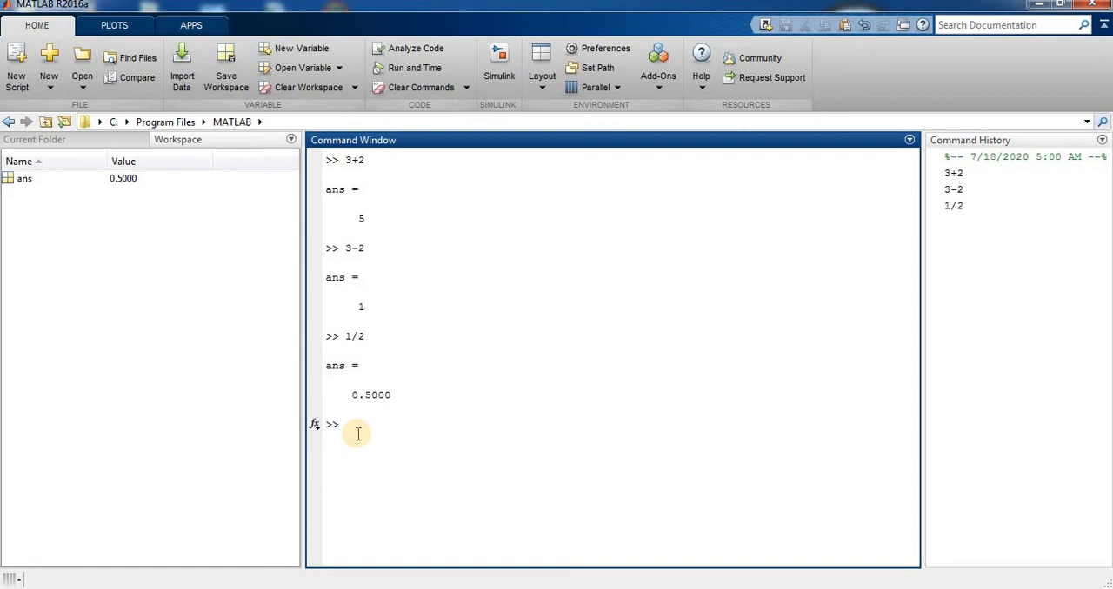
left_click(344, 424)
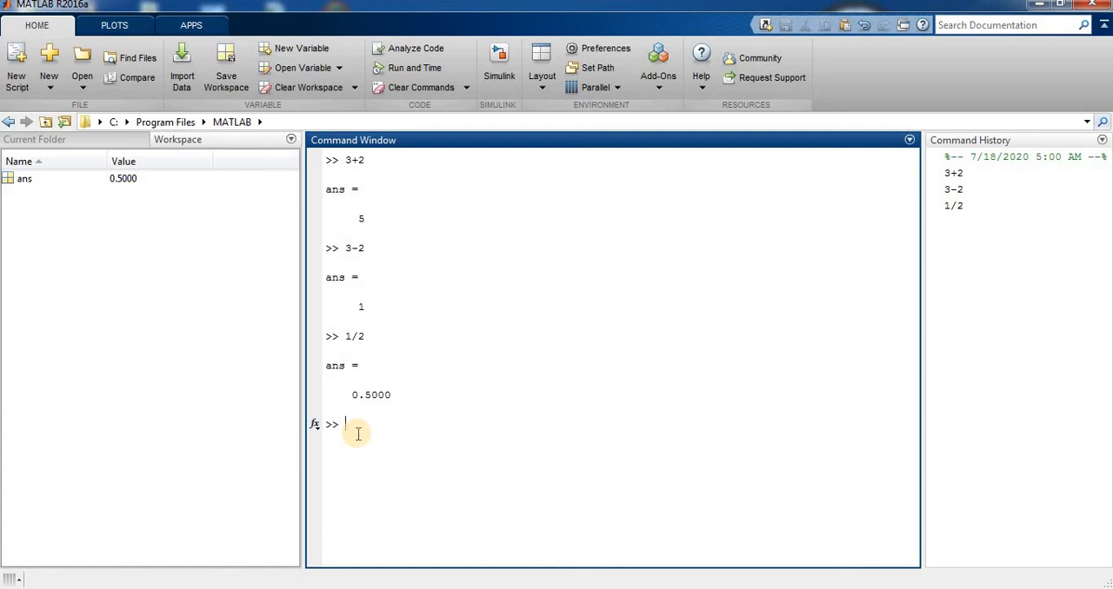
Step: Re-run 3+2 via command recall, getting ans = 5 and a fourth Command History entry
type("5")
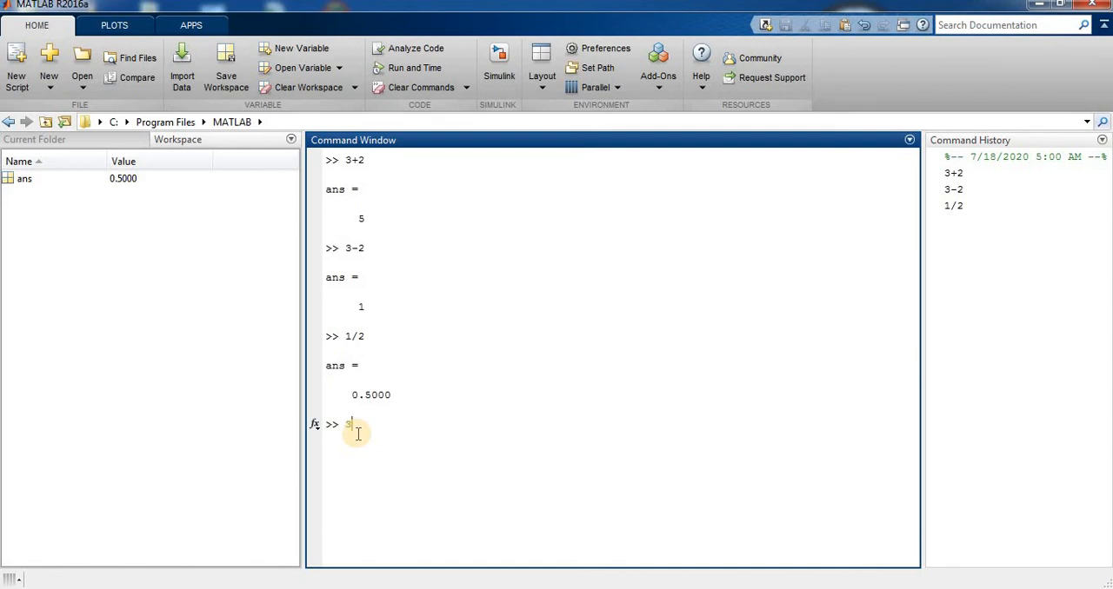
type("+2")
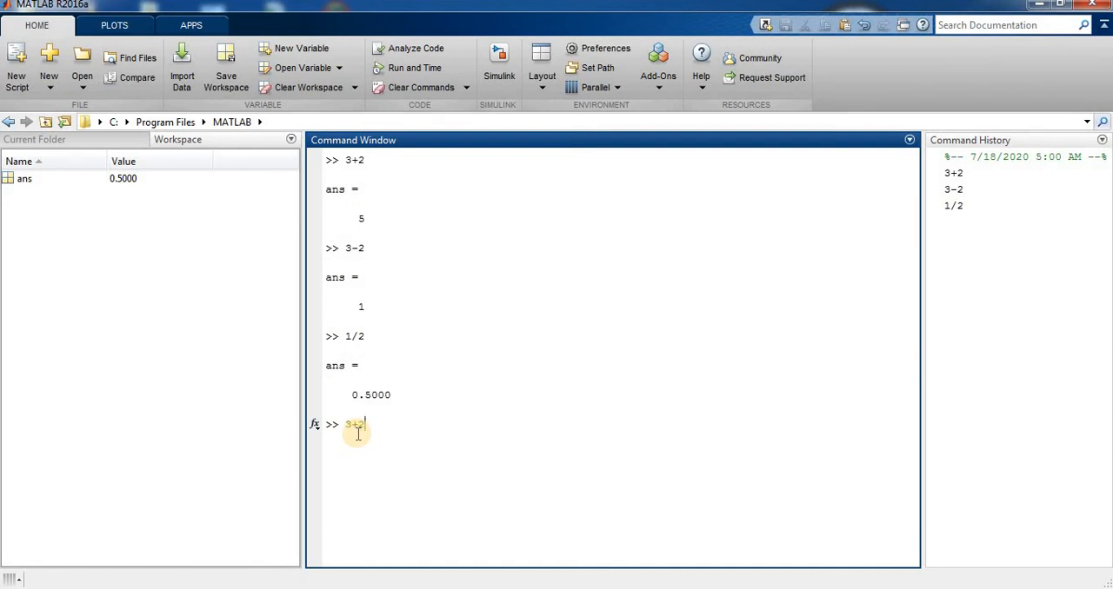
mouse_move(438, 297)
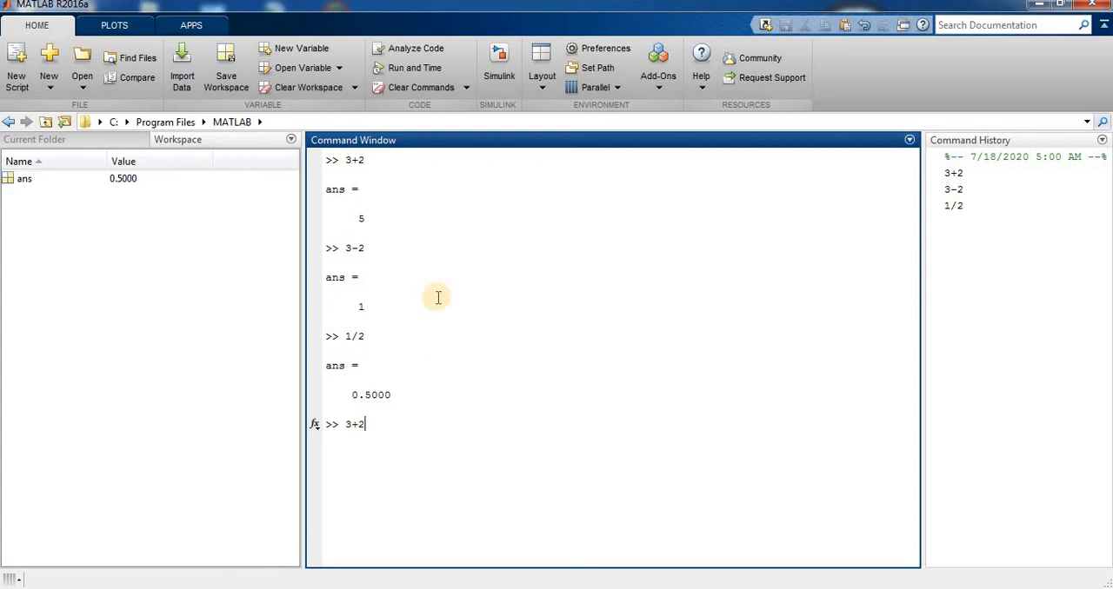
mouse_move(346, 393)
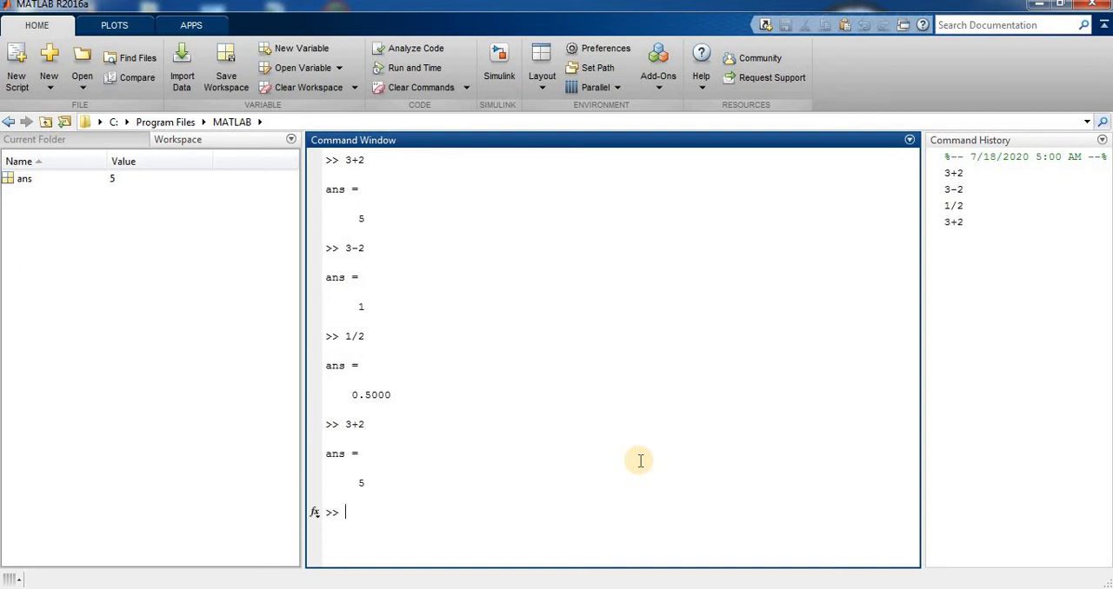
mouse_move(226, 259)
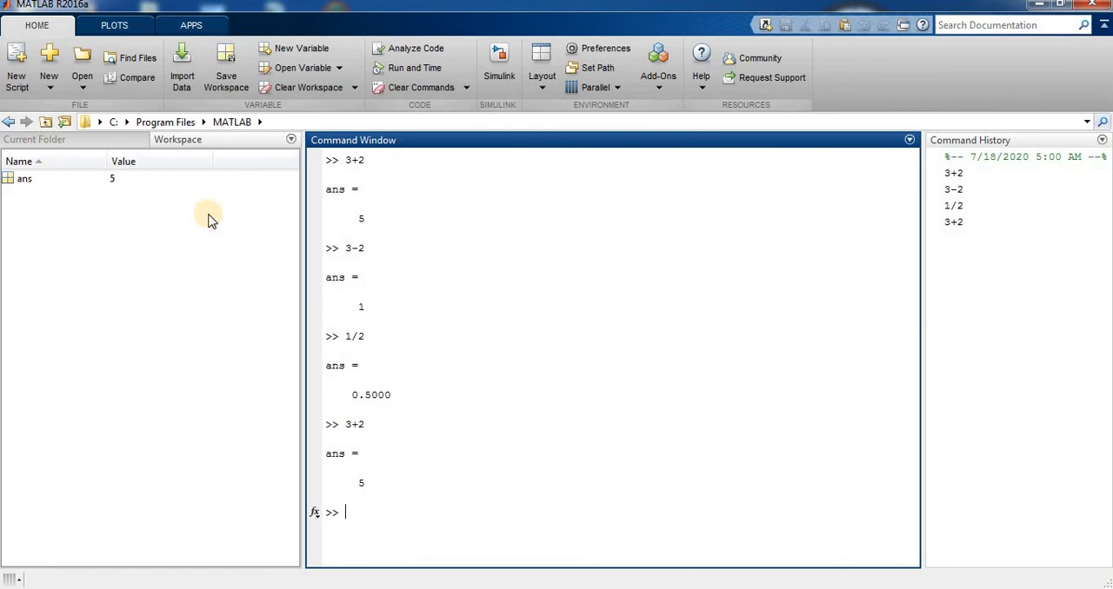
mouse_move(1005, 148)
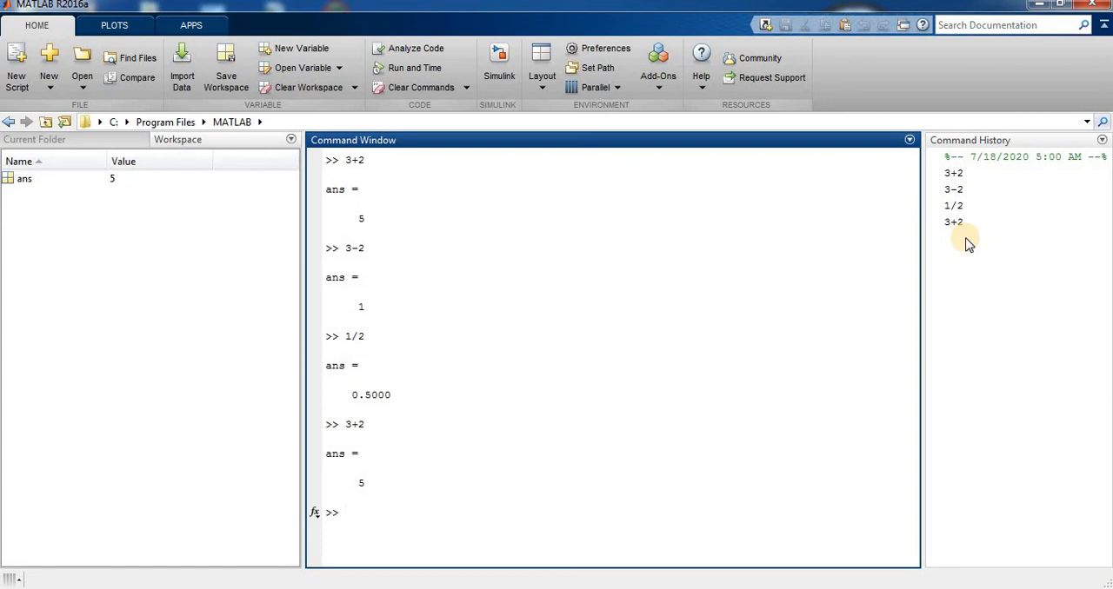
left_click(346, 512)
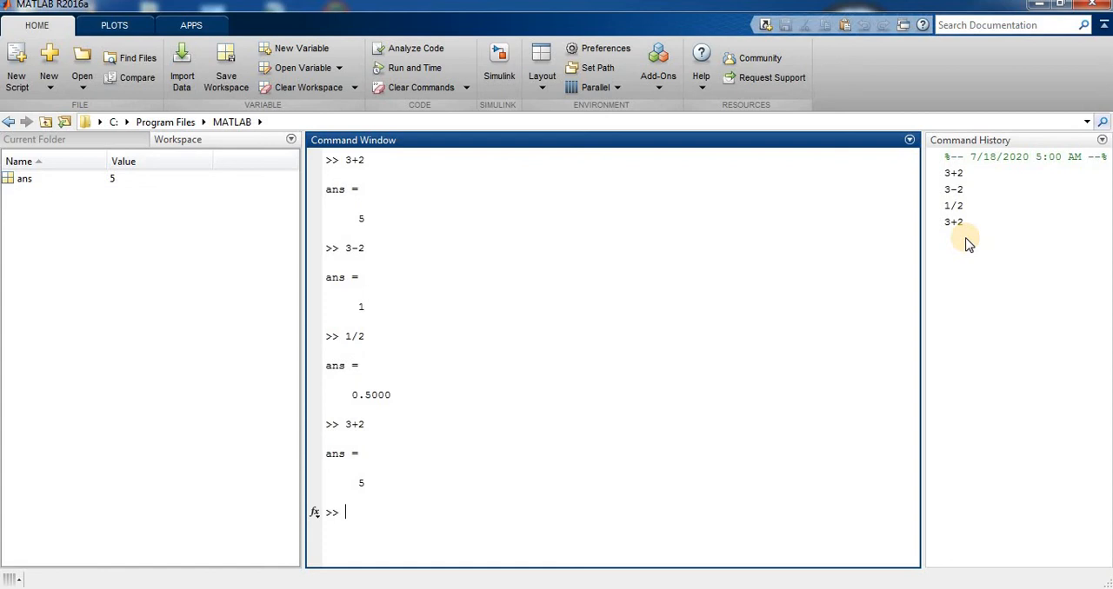
mouse_move(887, 294)
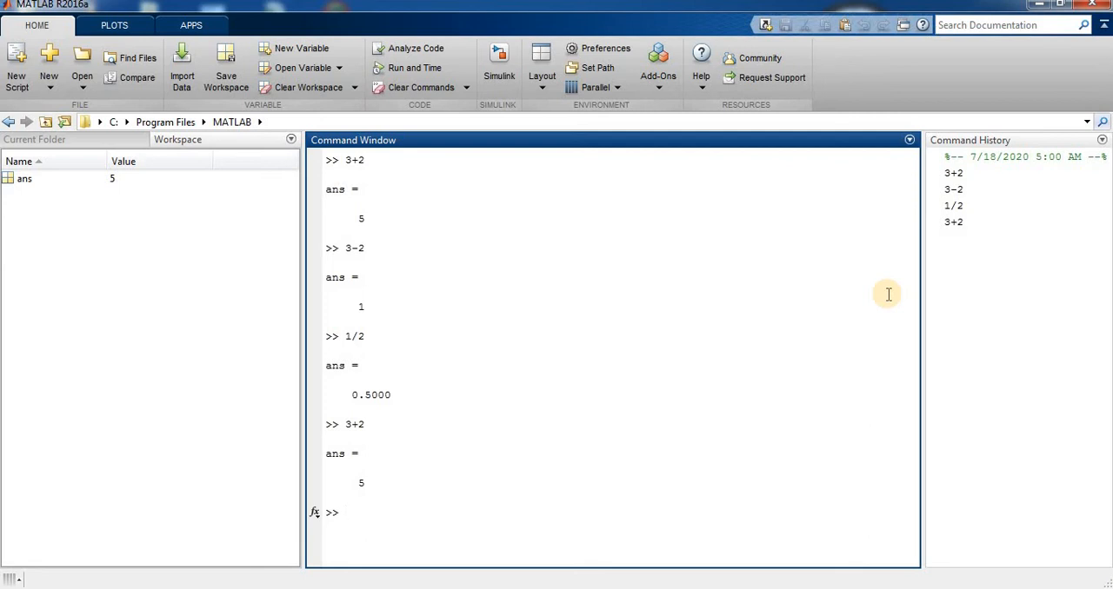
Step: Clear the Command Window with clc, then assign pi = 4 as a workspace variable
type("c")
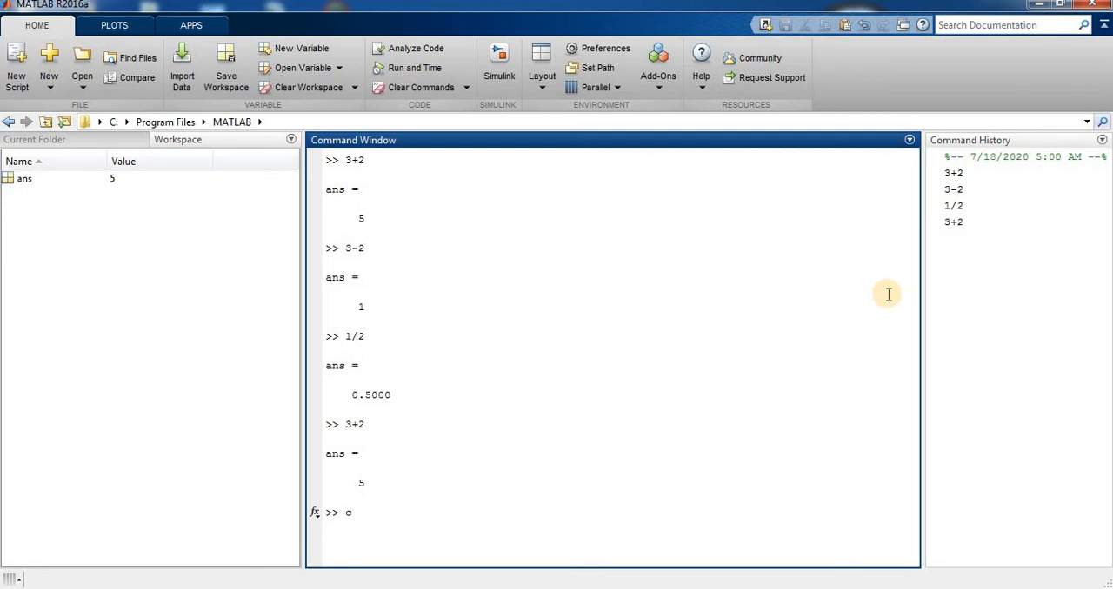
type("lc")
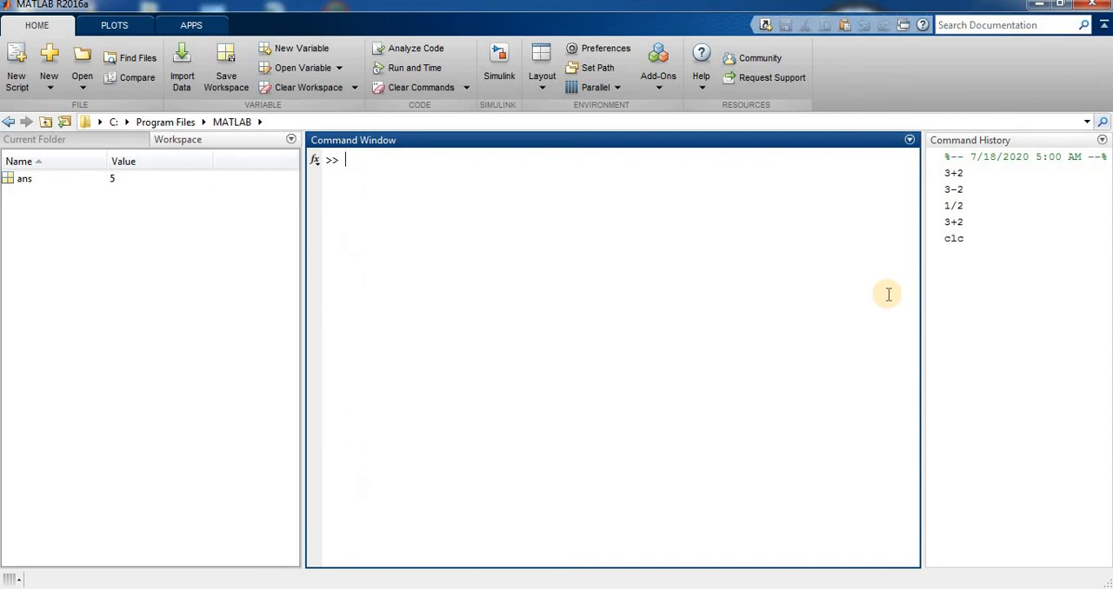
type("pi")
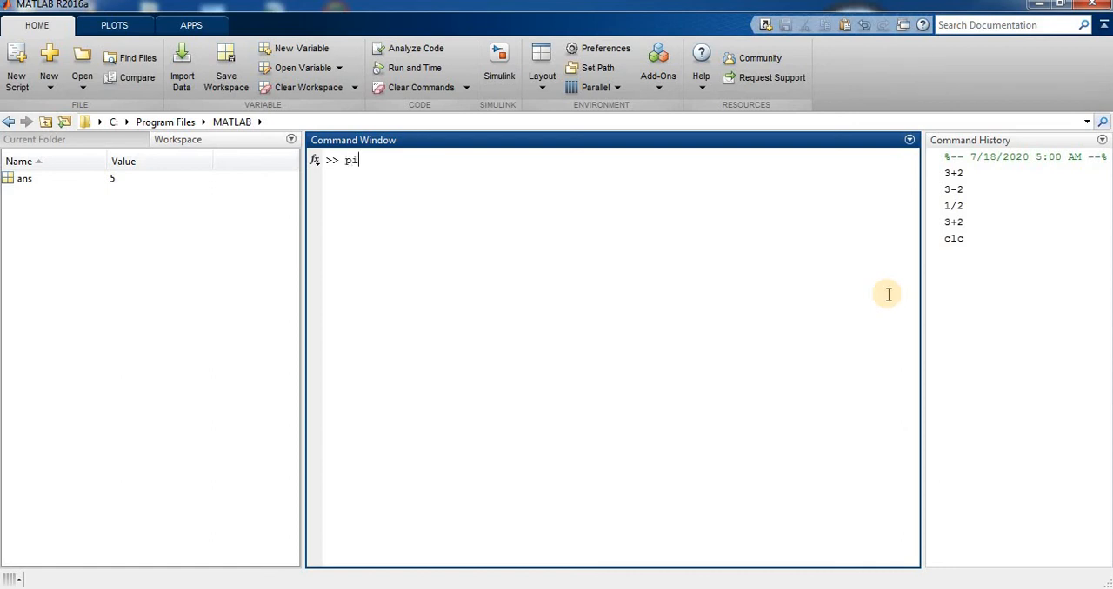
type("=4")
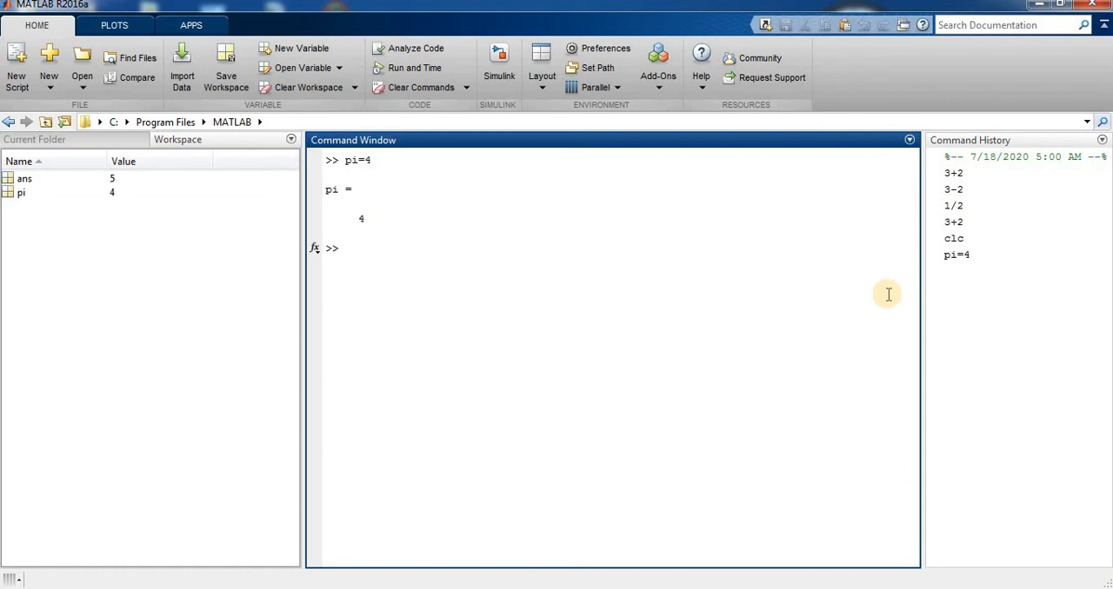
mouse_move(363, 191)
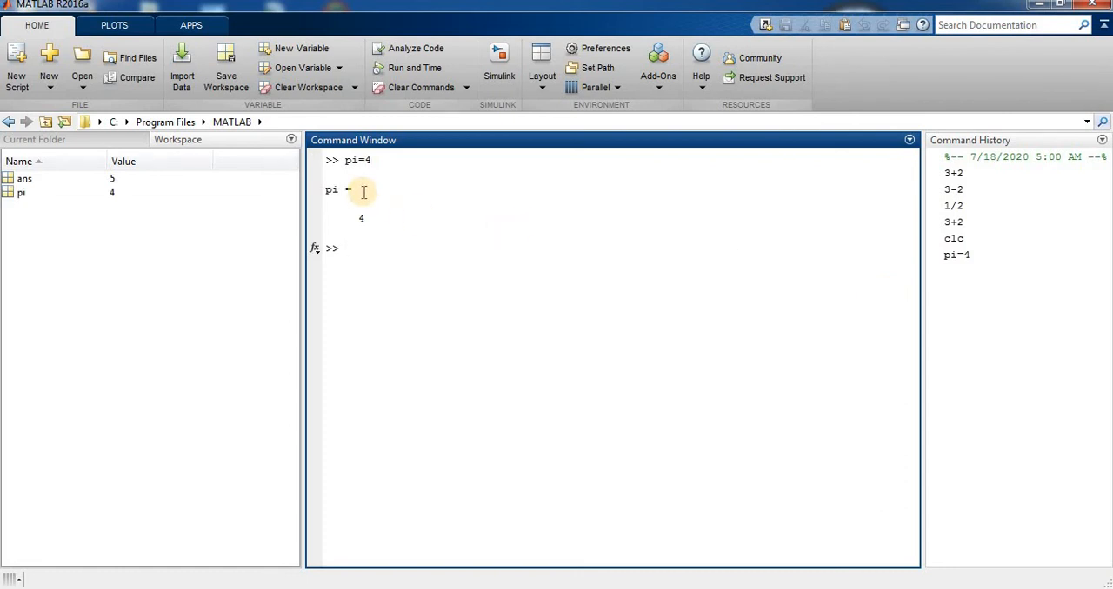
mouse_move(382, 215)
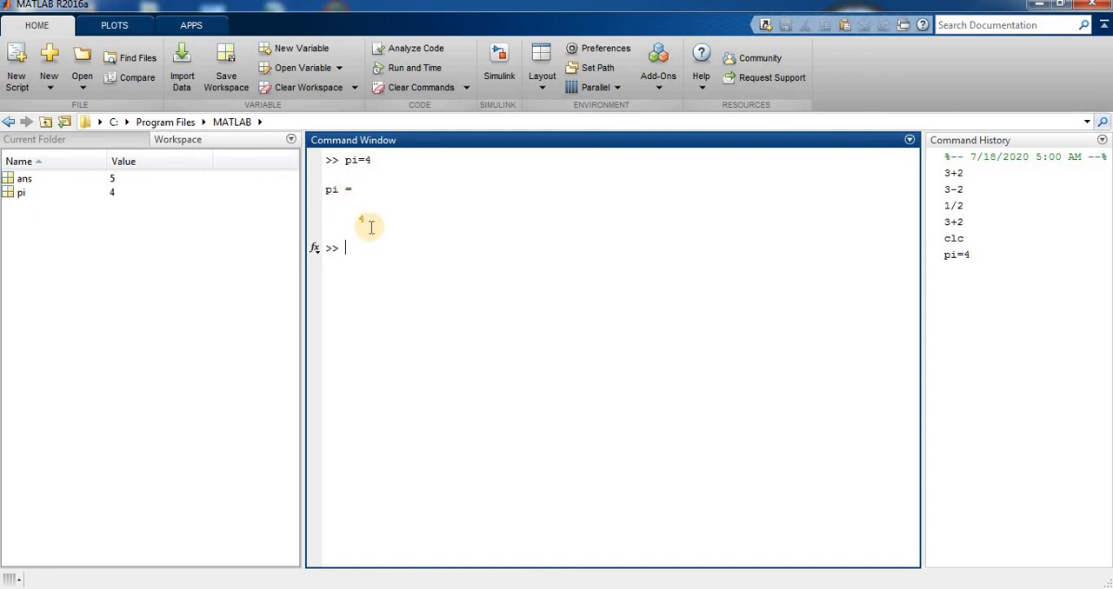
Step: Compute sqrt(pi) as 2, then list ans and pi as 1x1 doubles with whos
type("sqrt(")
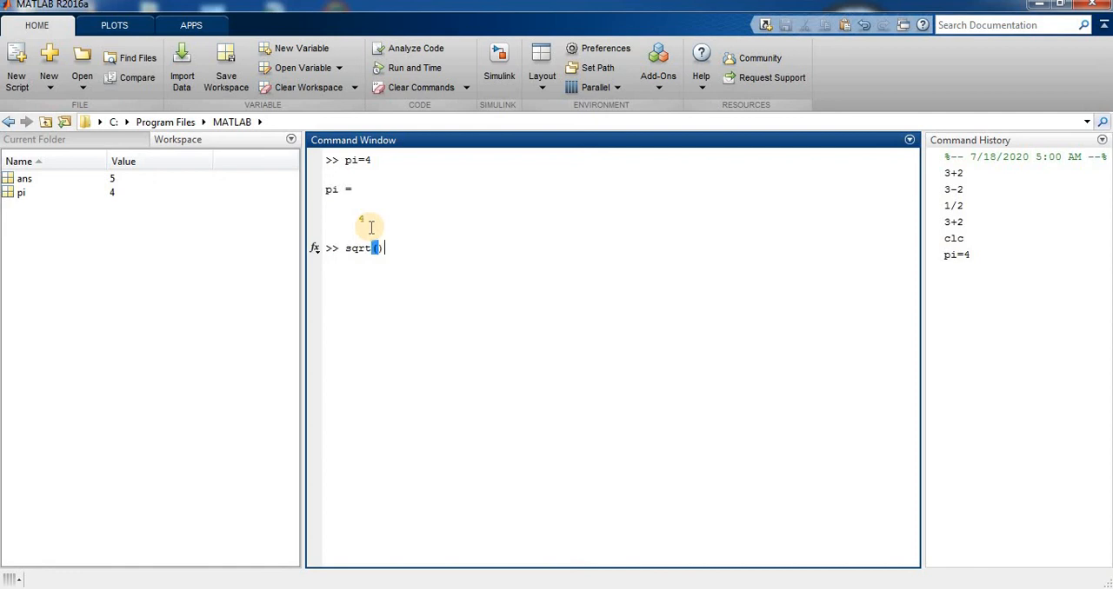
type("pi")
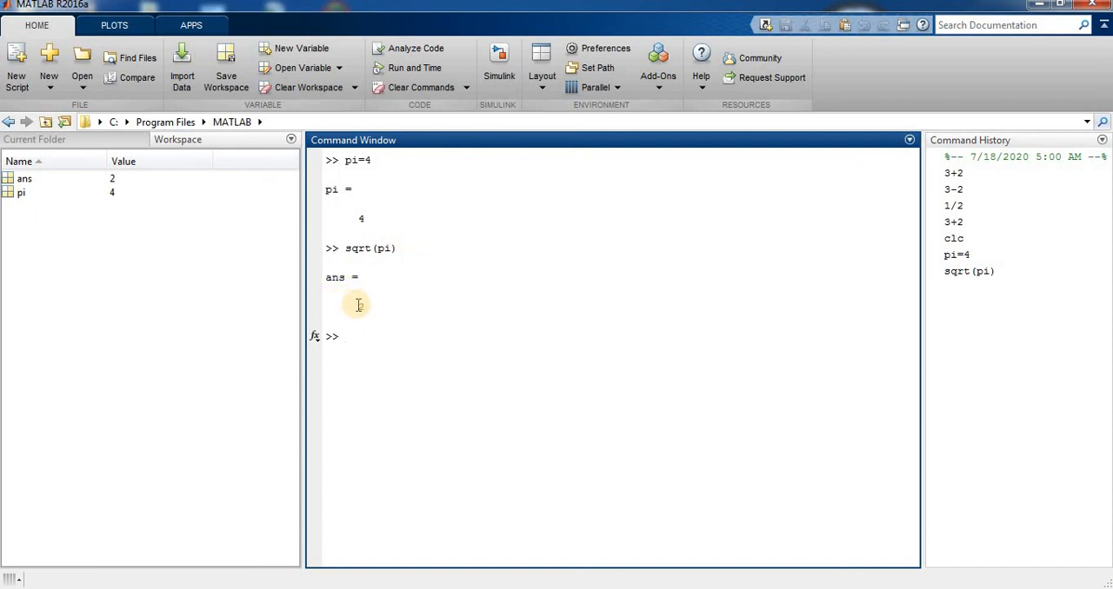
type("w")
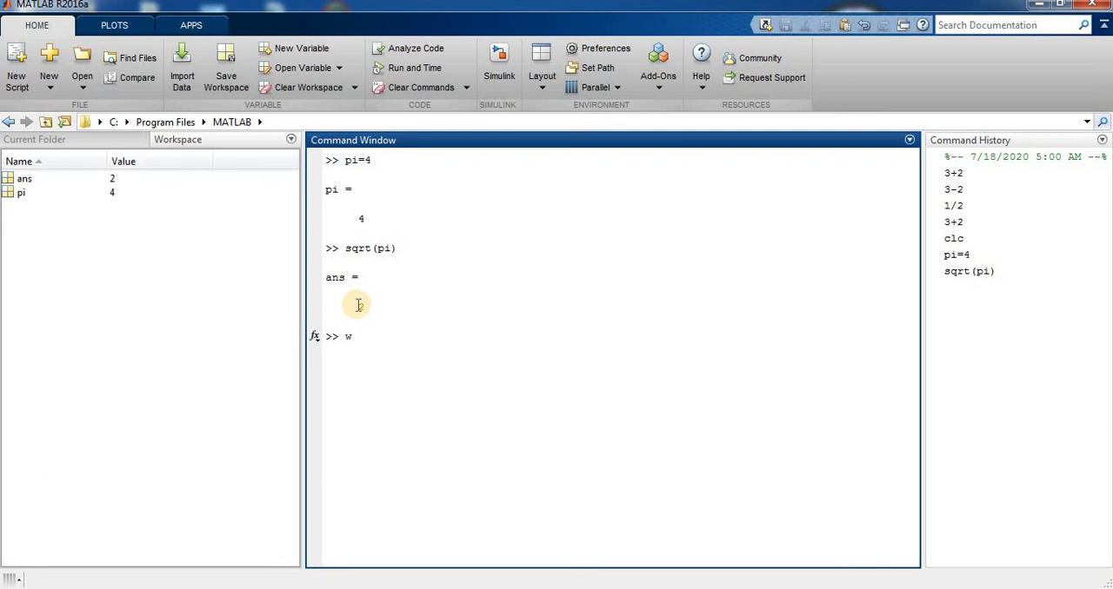
type("hos")
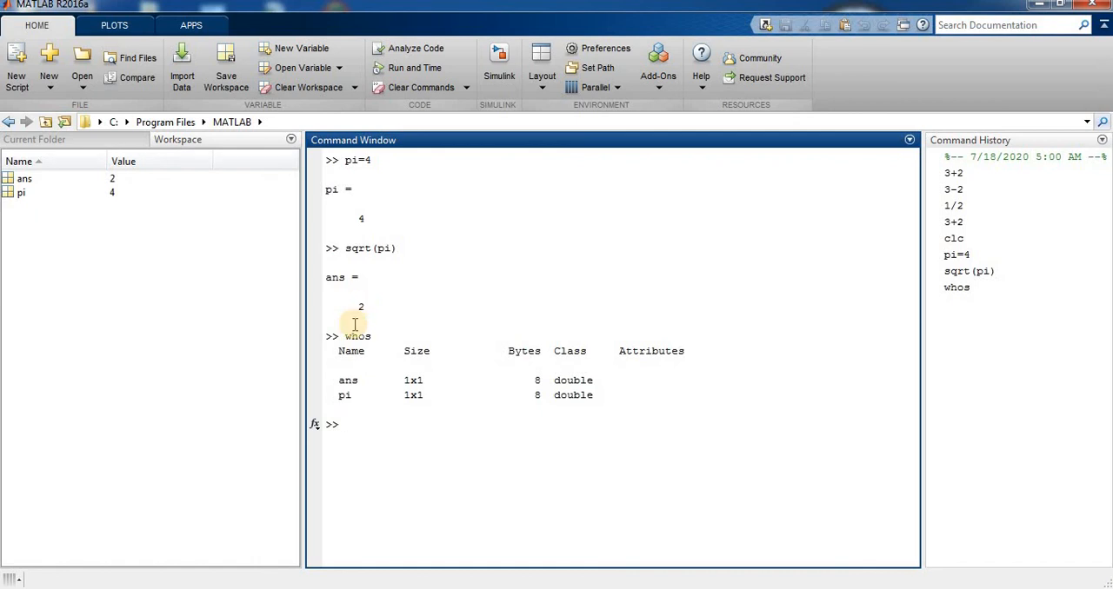
mouse_move(525, 365)
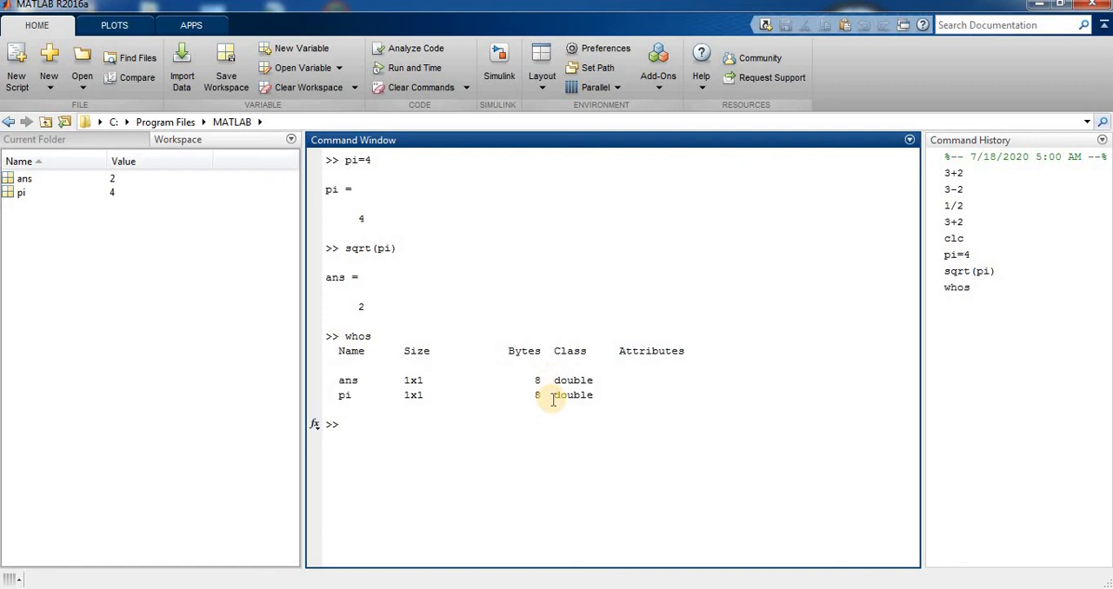
mouse_move(497, 300)
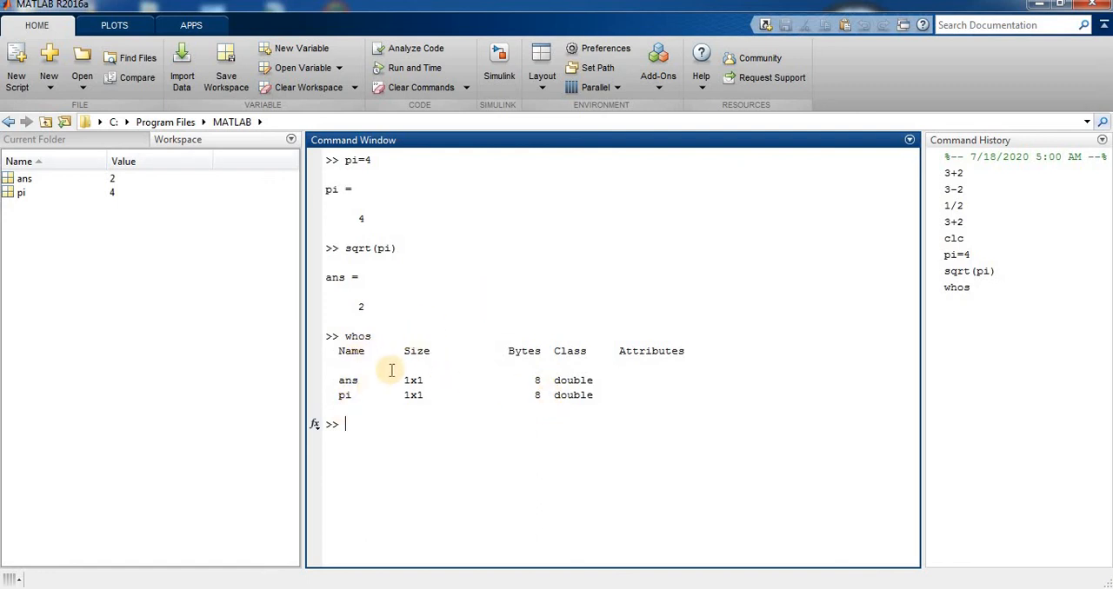
mouse_move(513, 368)
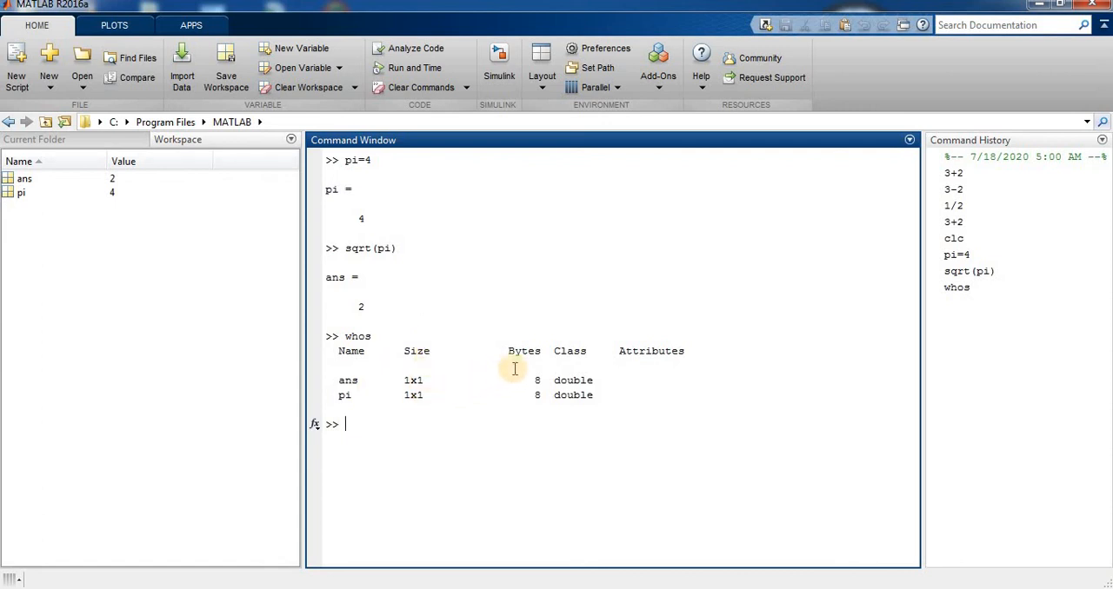
mouse_move(602, 442)
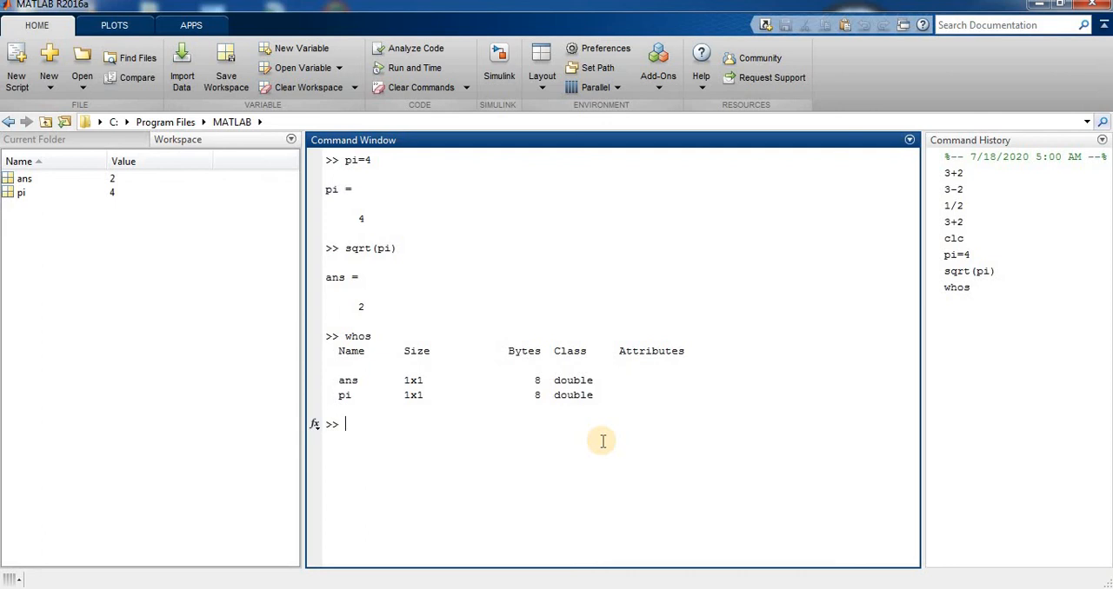
Step: Clear pi from the workspace so whos lists only ans as a 1x1 double
type("c")
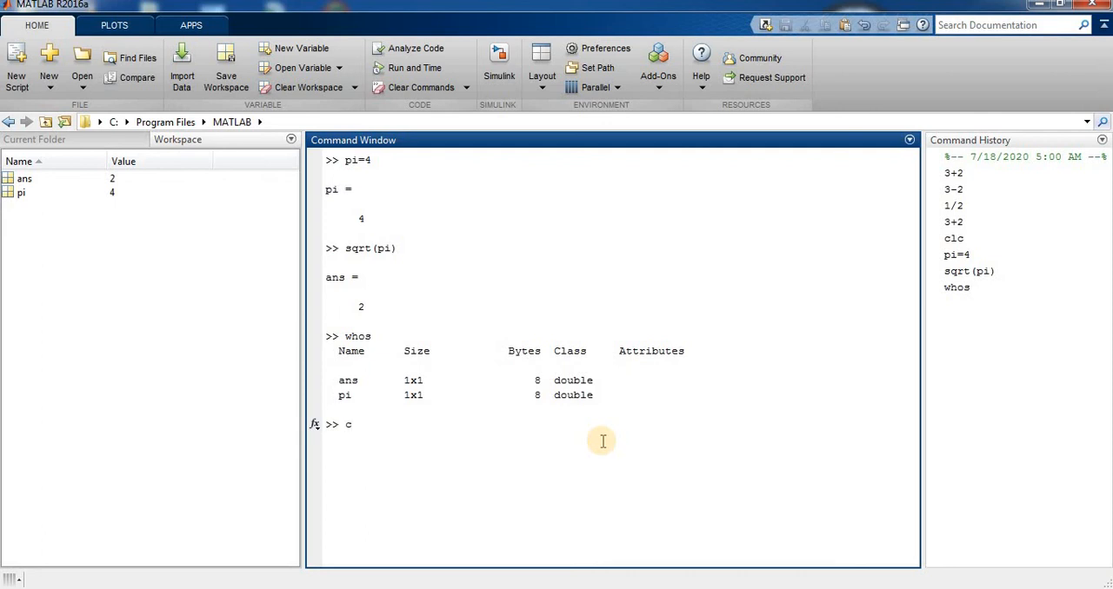
type("lear")
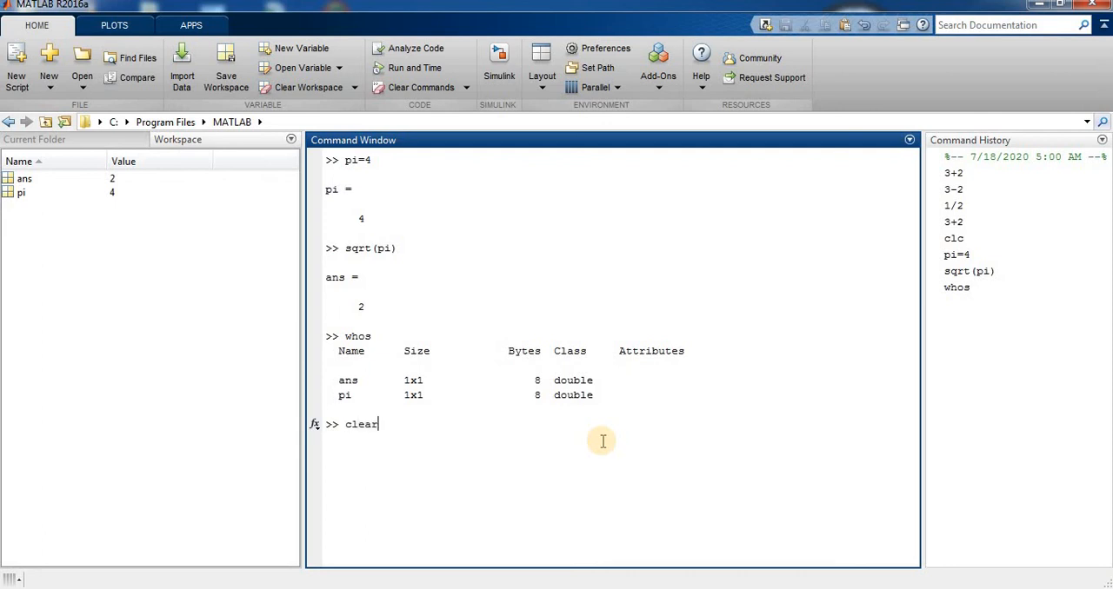
type("pi")
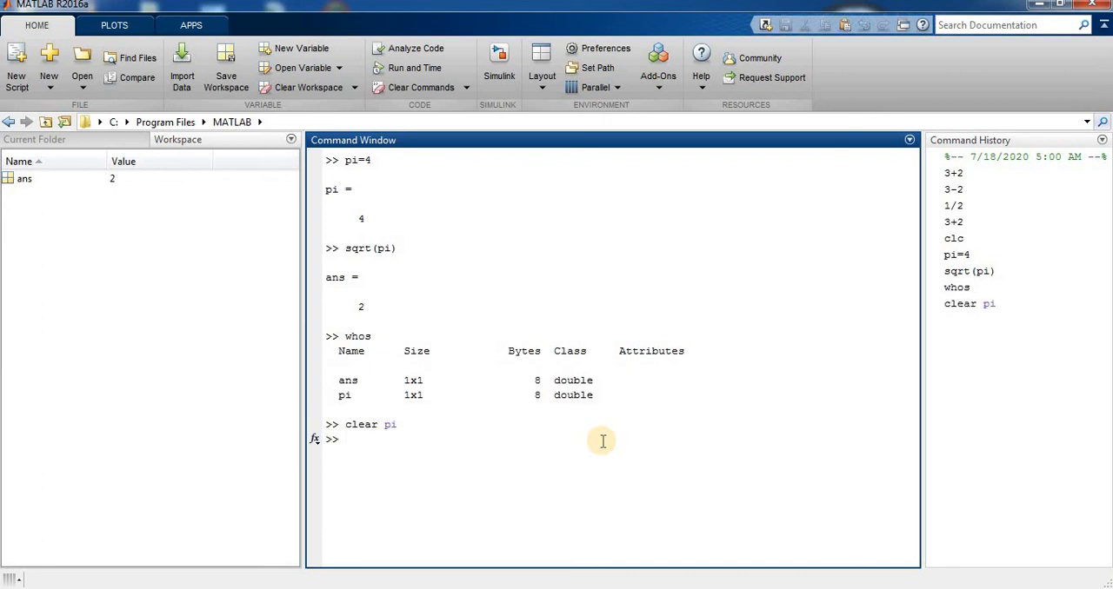
type("w")
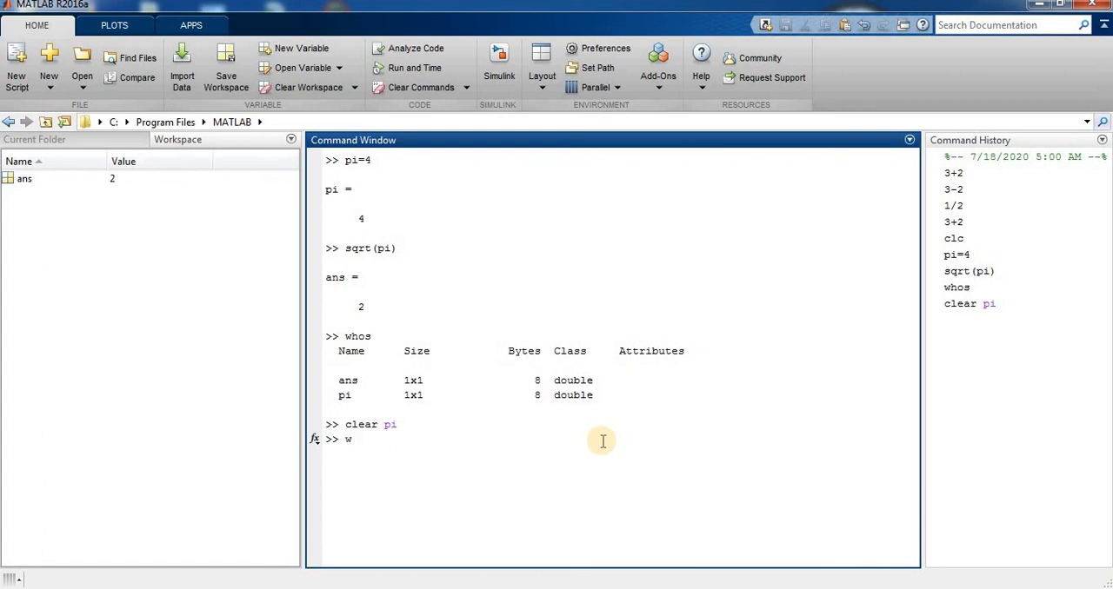
type("hos")
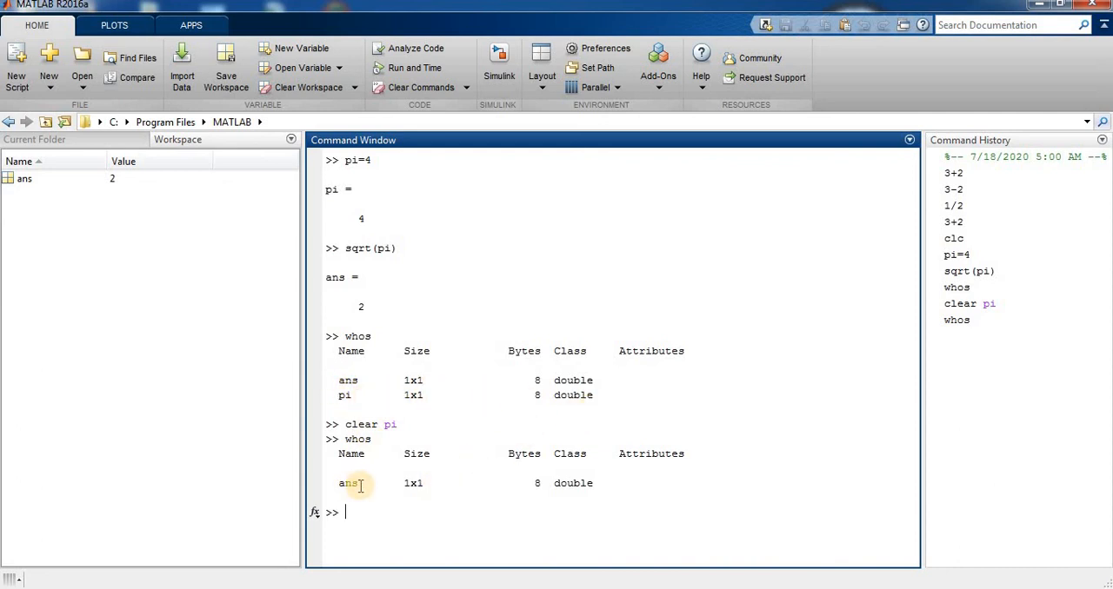
mouse_move(482, 483)
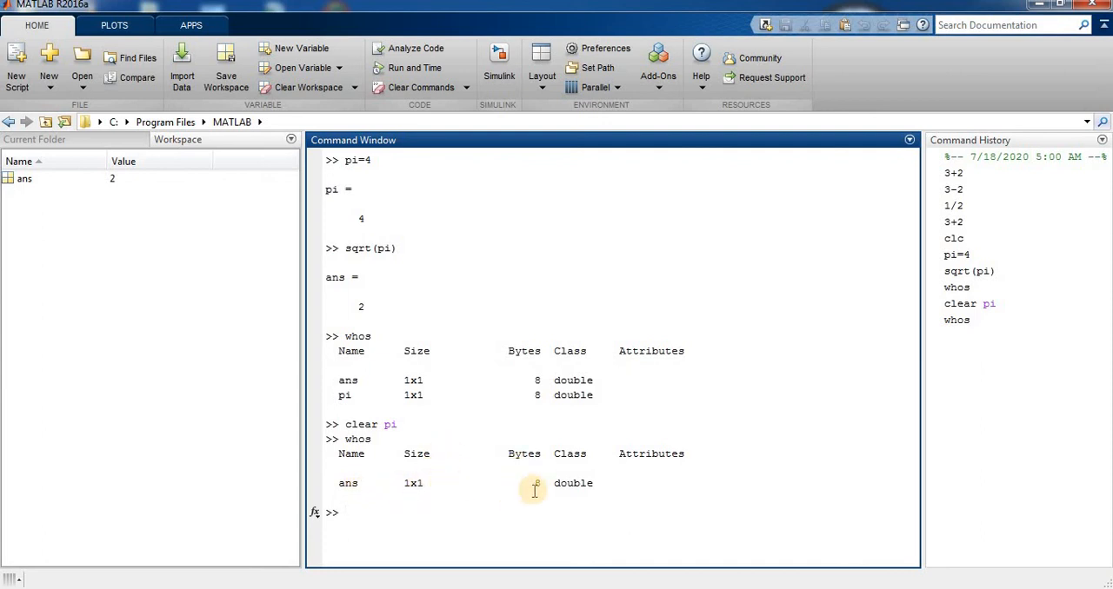
mouse_move(584, 506)
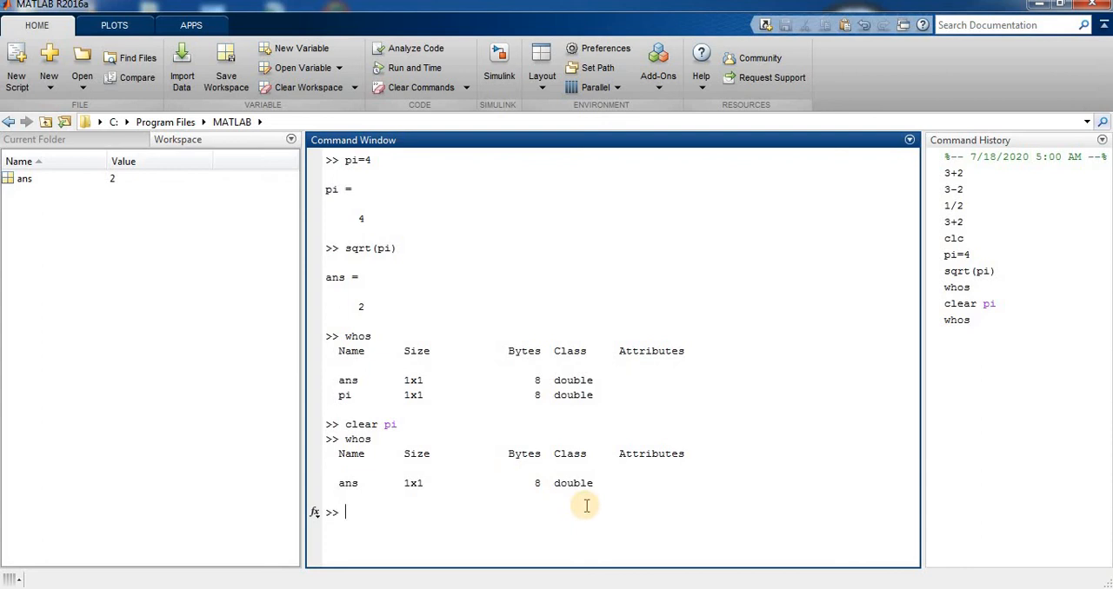
Step: Compute sqrt(pi) as 1.7725 now that pi is cleared, and confirm whos still lists only ans
type("sqrt(pi)")
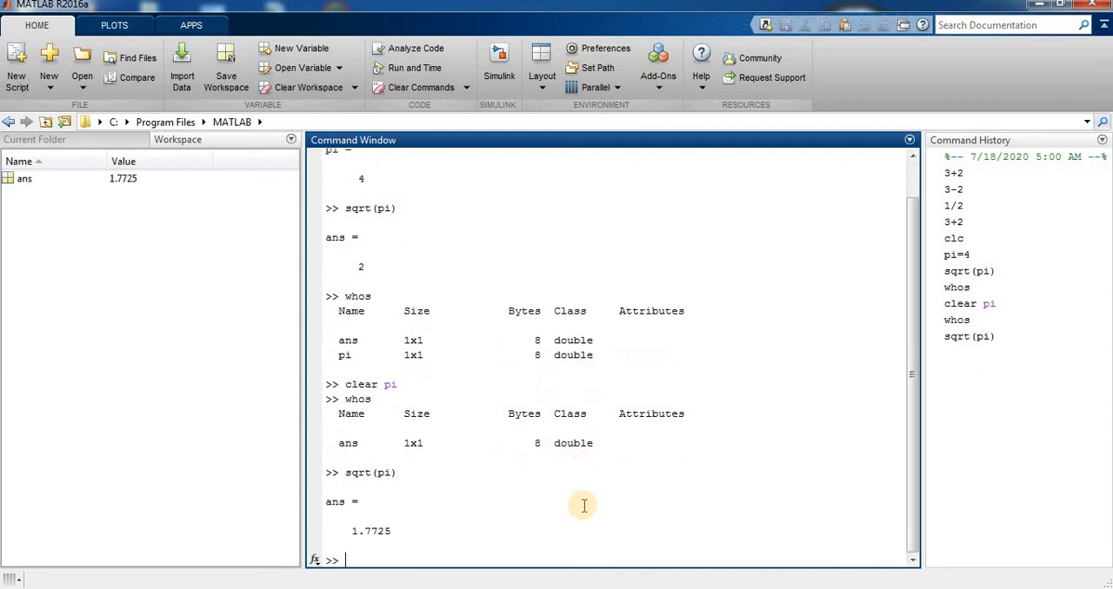
mouse_move(404, 530)
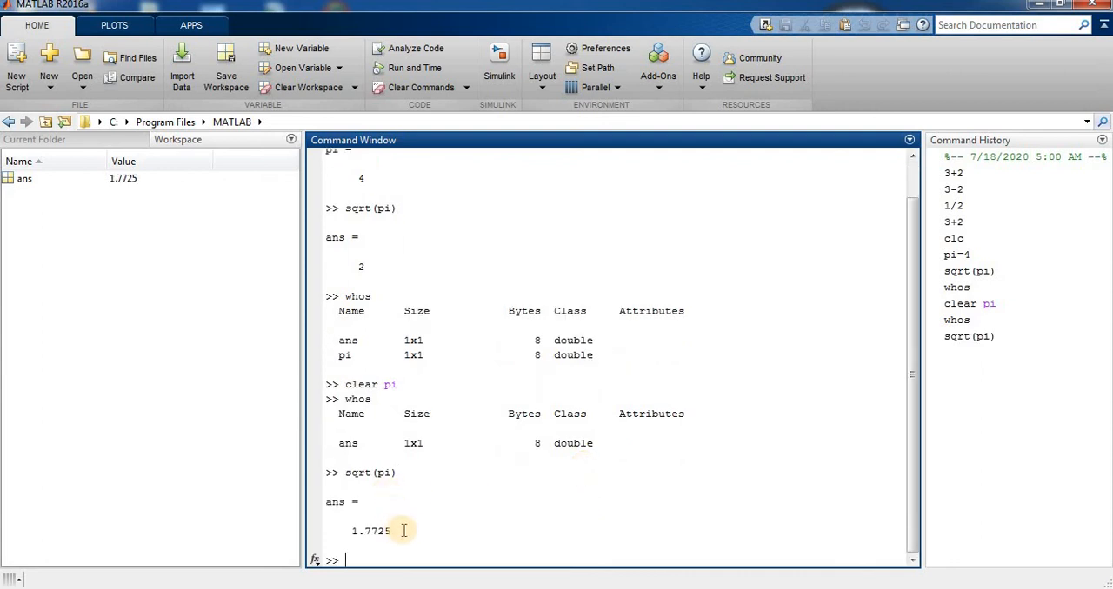
mouse_move(463, 519)
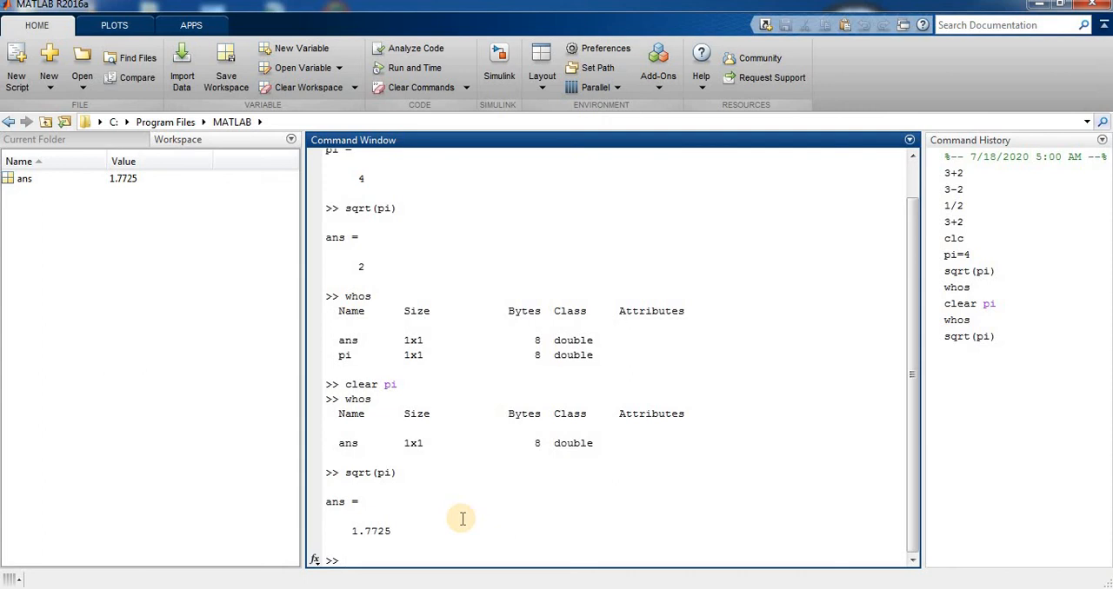
type("w")
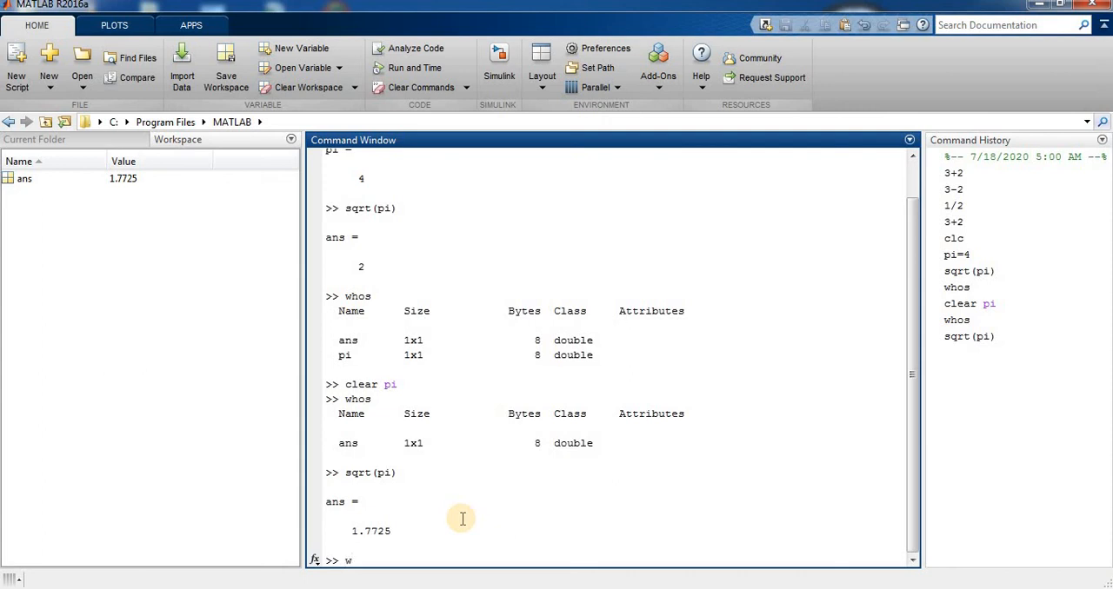
type("hos")
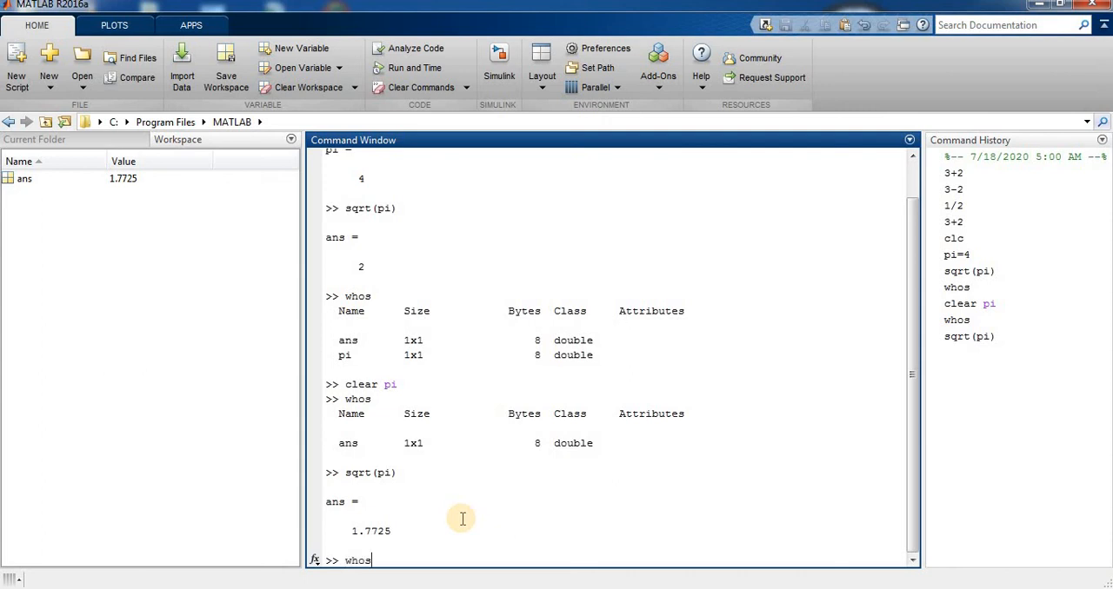
key("enter")
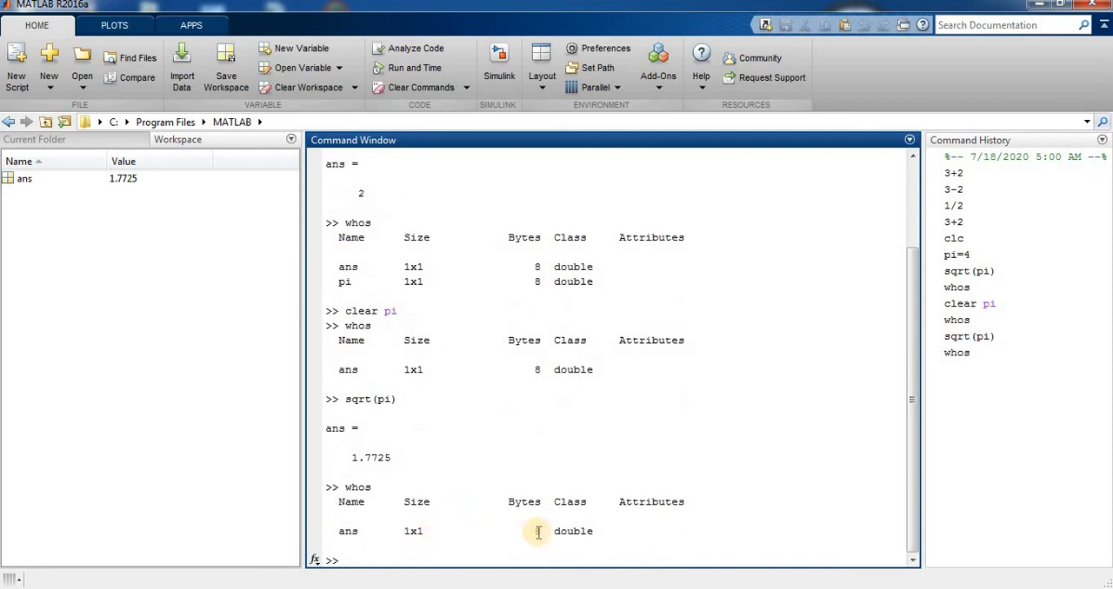
mouse_move(480, 539)
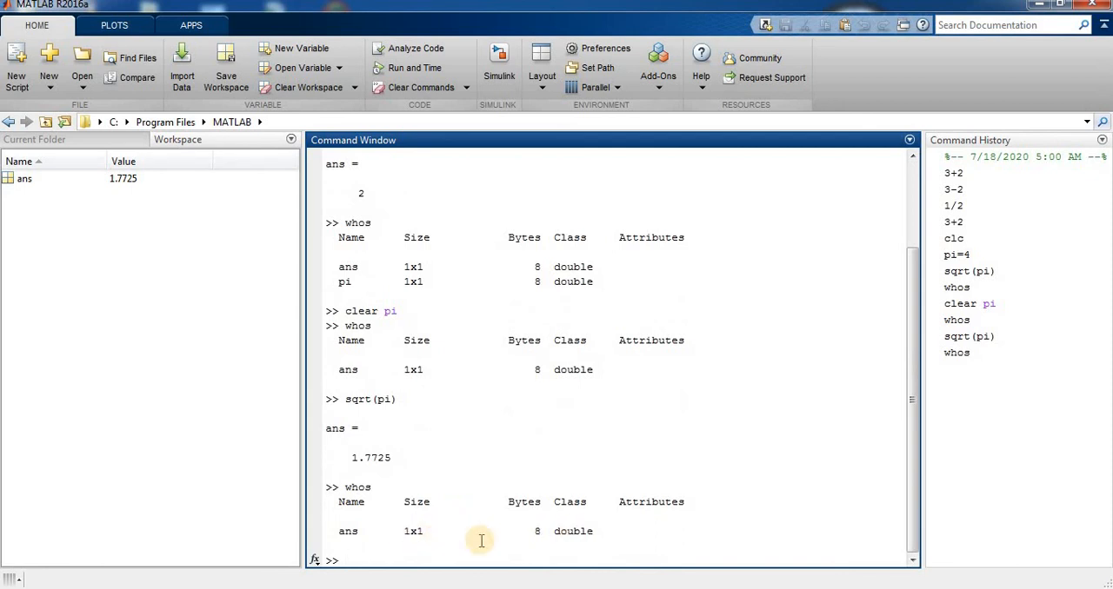